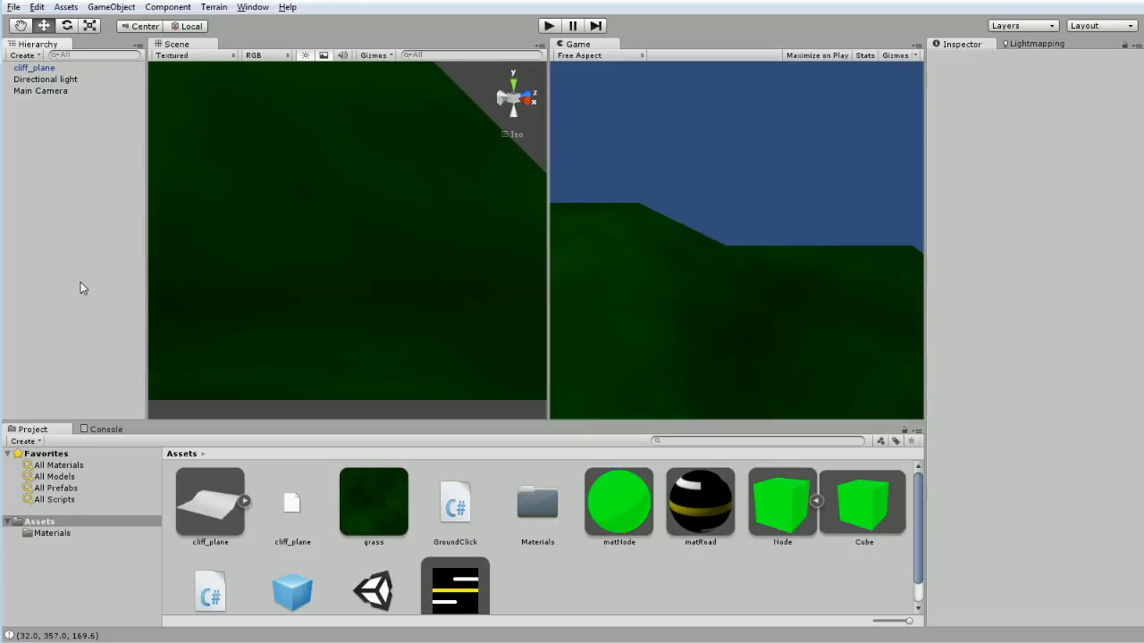
pyautogui.moveTo(865, 284)
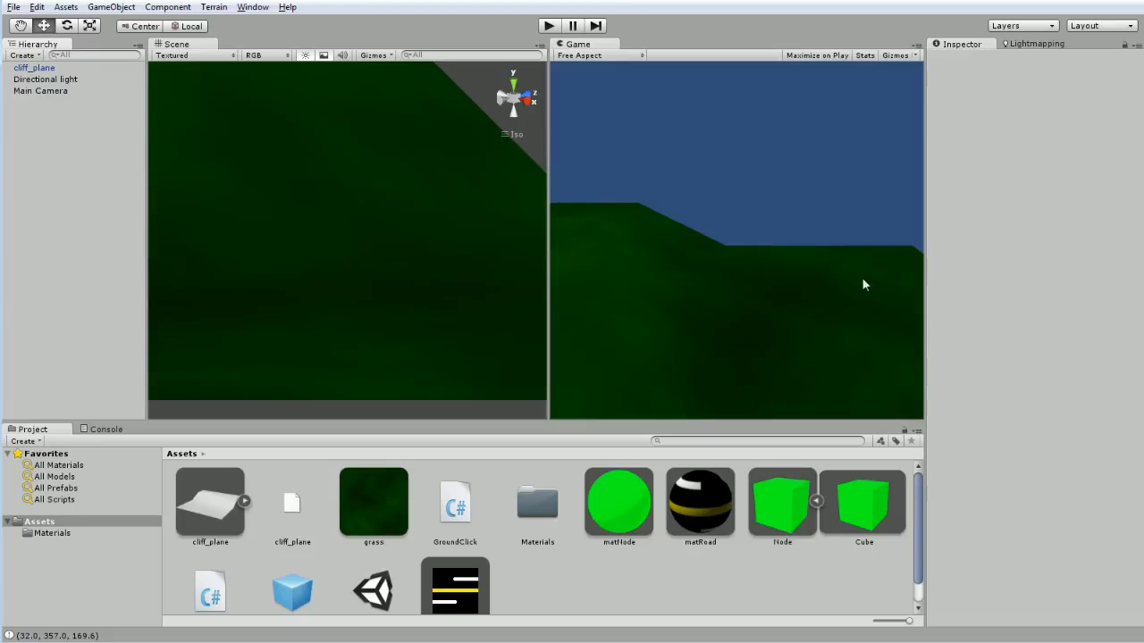
pyautogui.moveTo(795, 262)
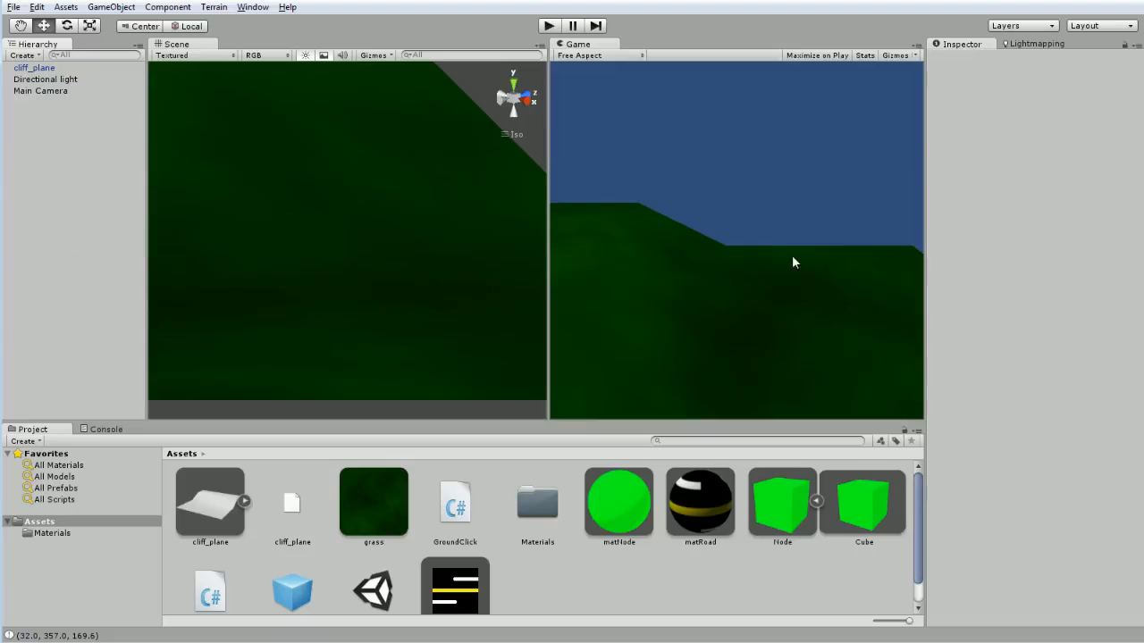
pyautogui.moveTo(755, 292)
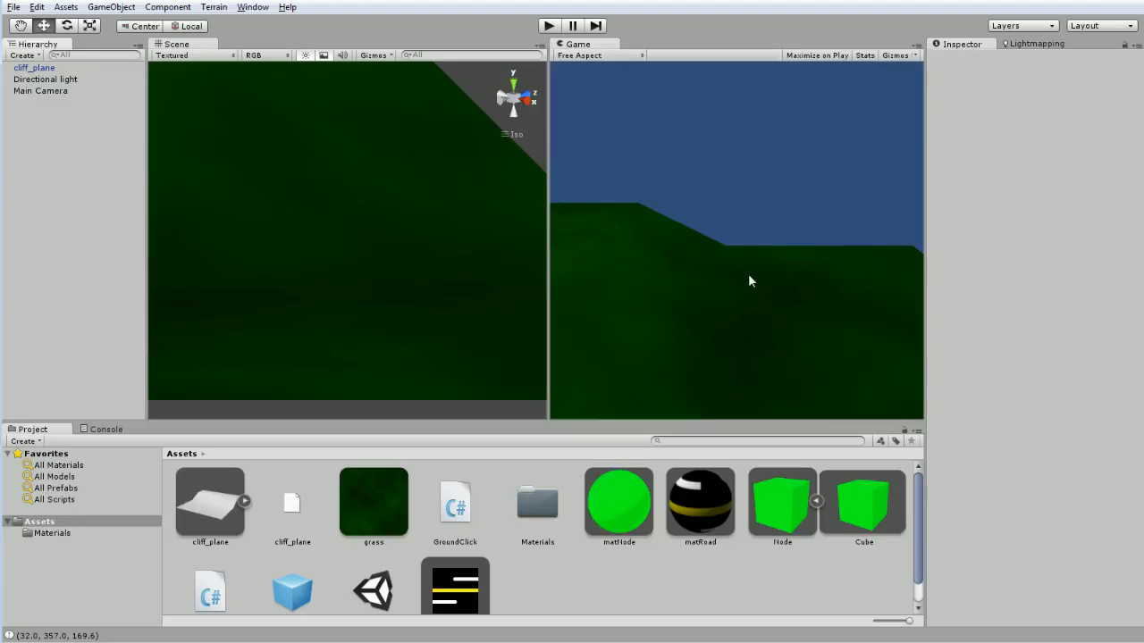
pyautogui.moveTo(765, 260)
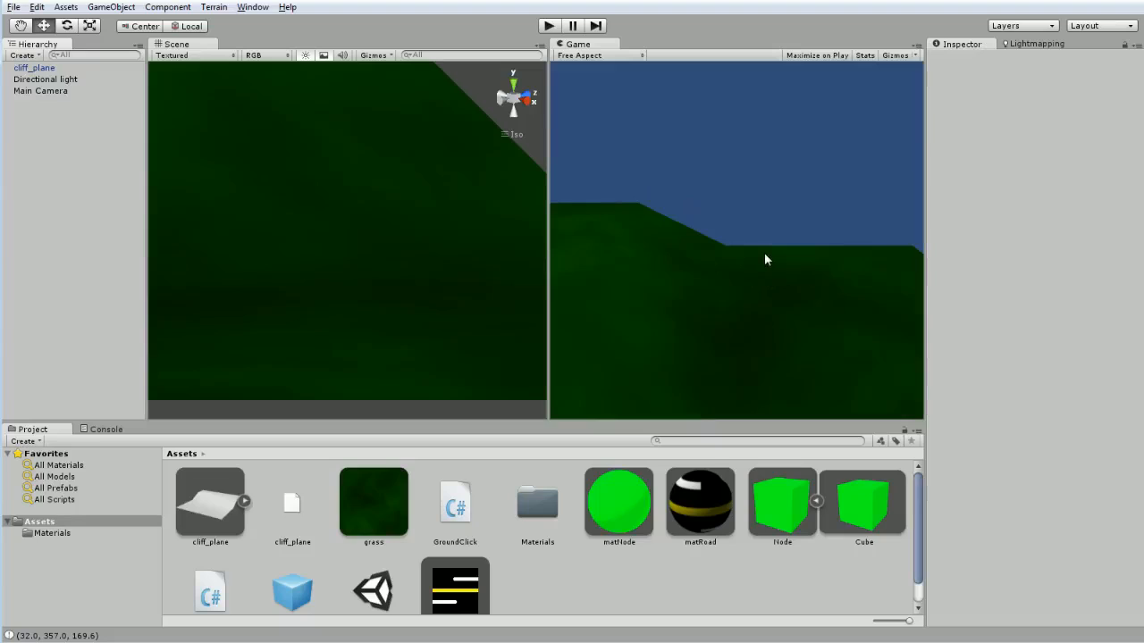
pyautogui.moveTo(763, 262)
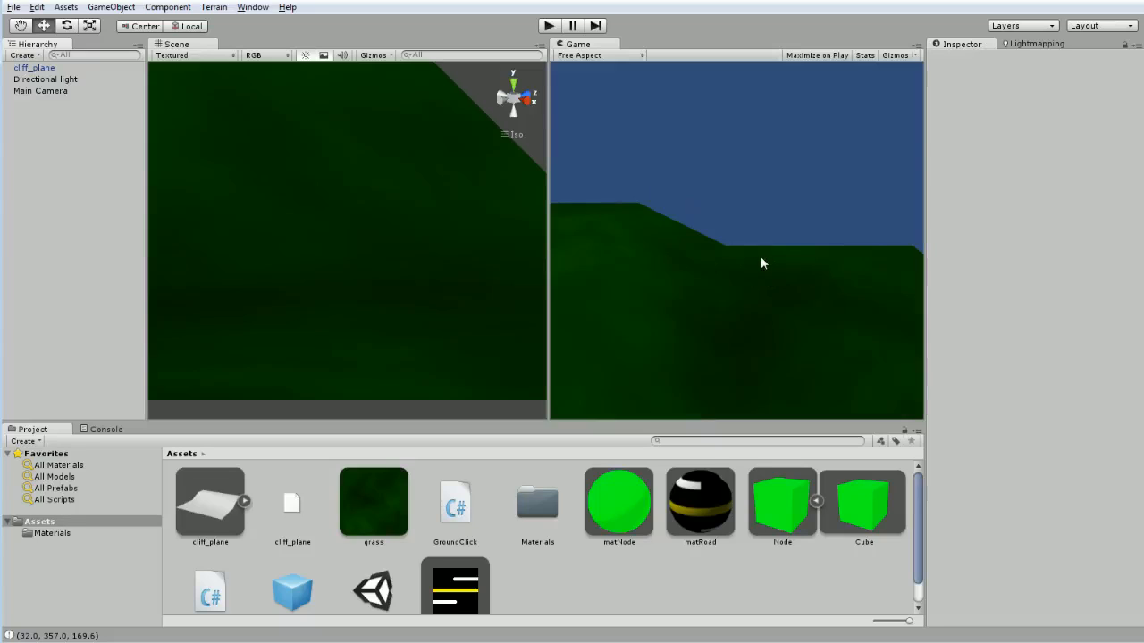
pyautogui.moveTo(841, 325)
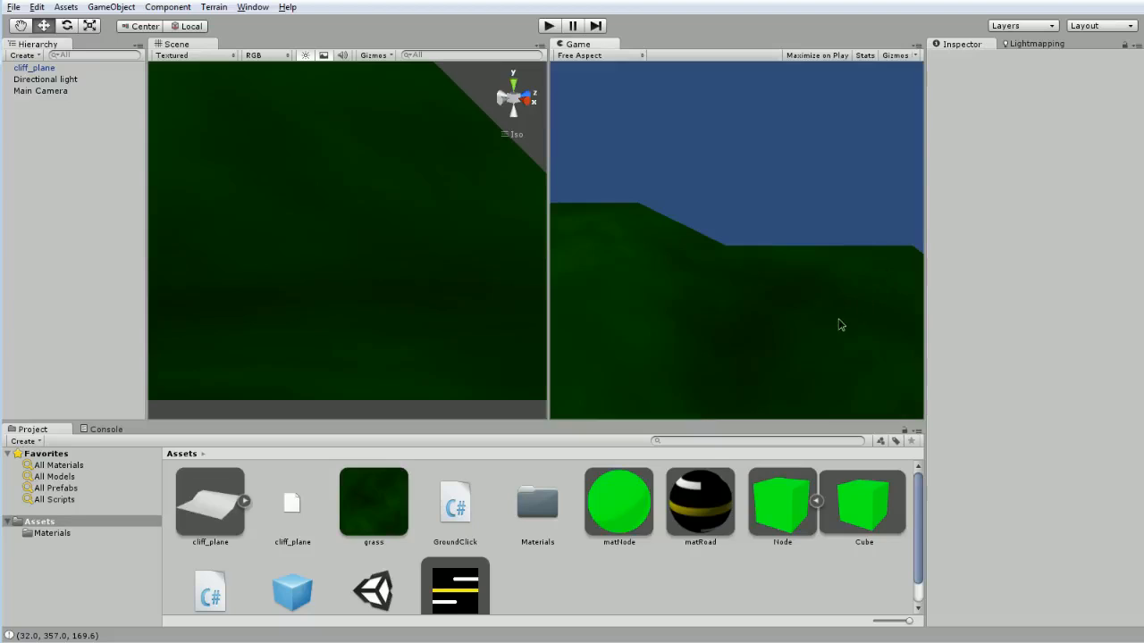
pyautogui.moveTo(621, 155)
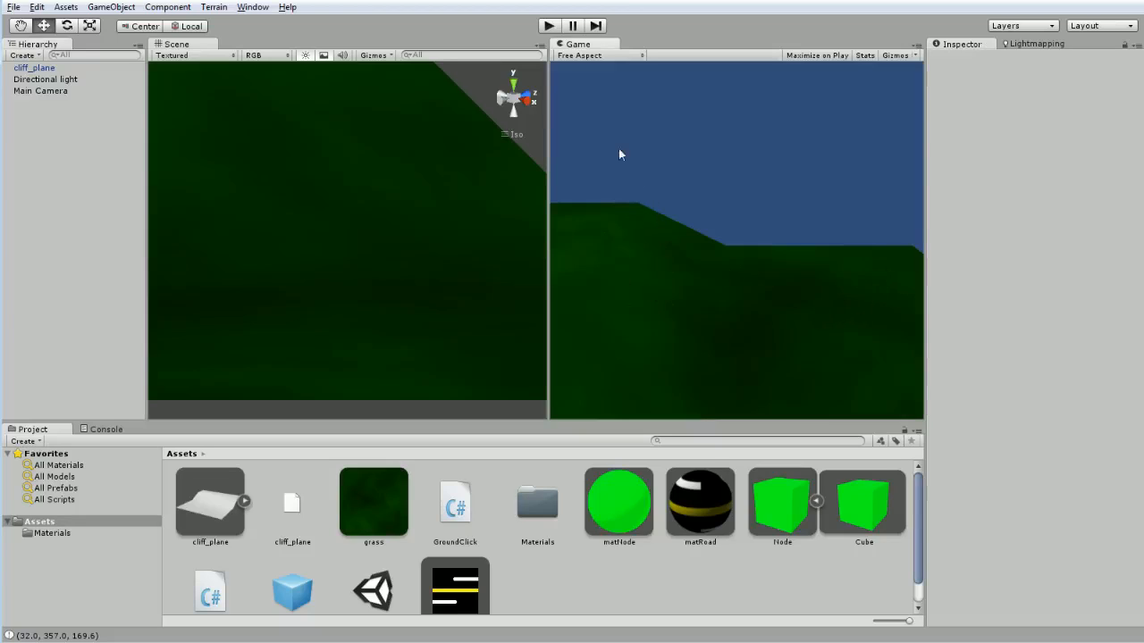
pyautogui.moveTo(751, 286)
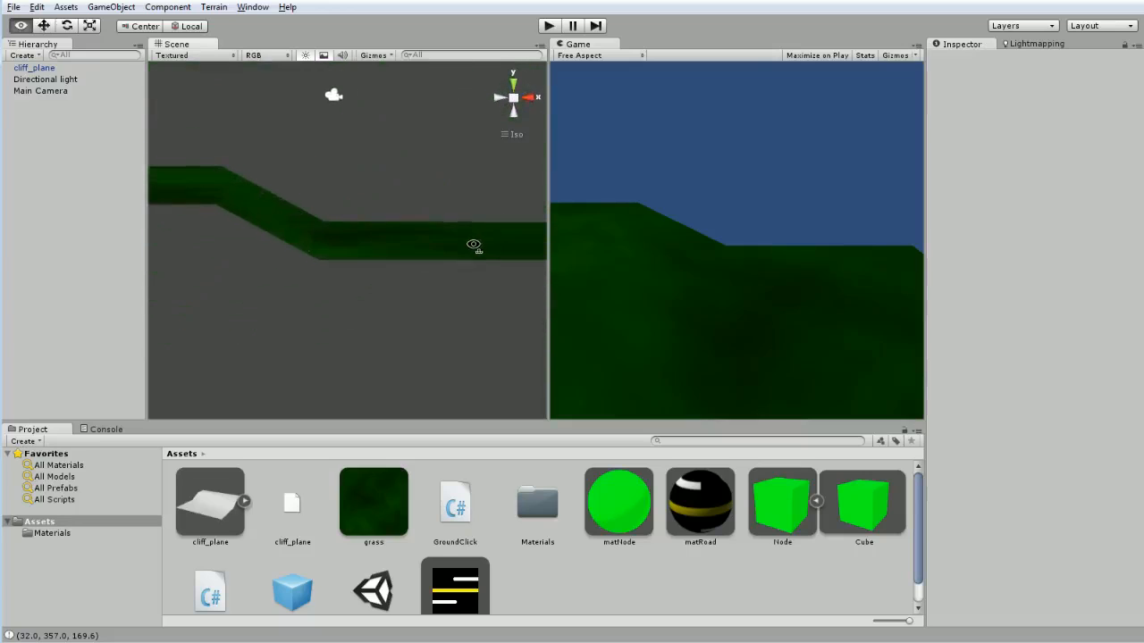
# - Play the scene and drop two node cubes on the terrain, joined by a road
pyautogui.click(548, 25)
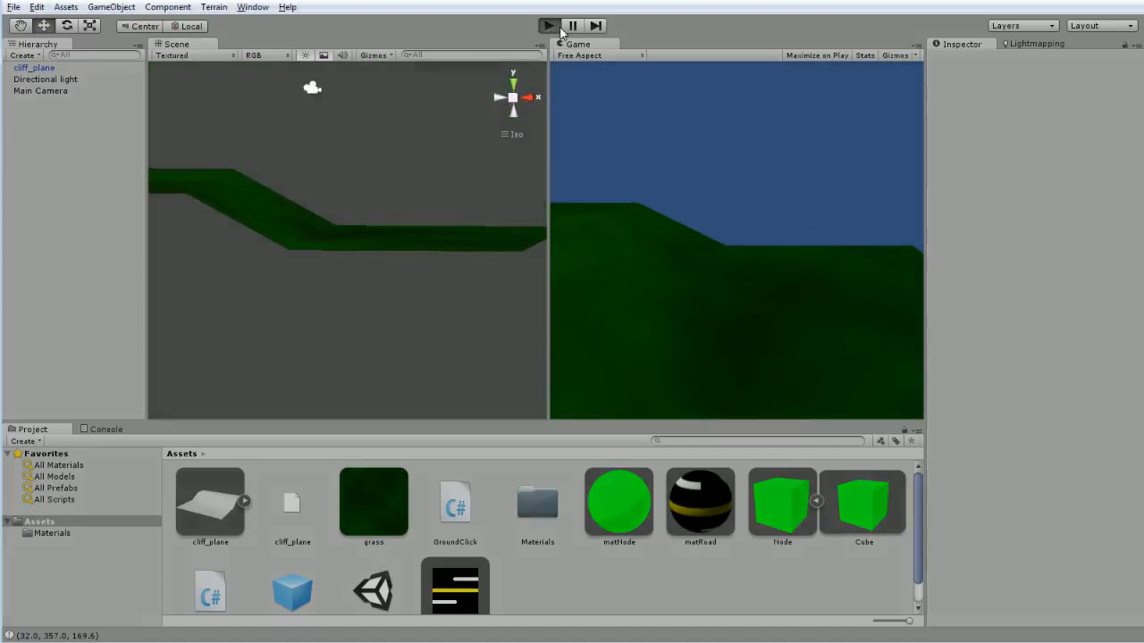
pyautogui.click(548, 25)
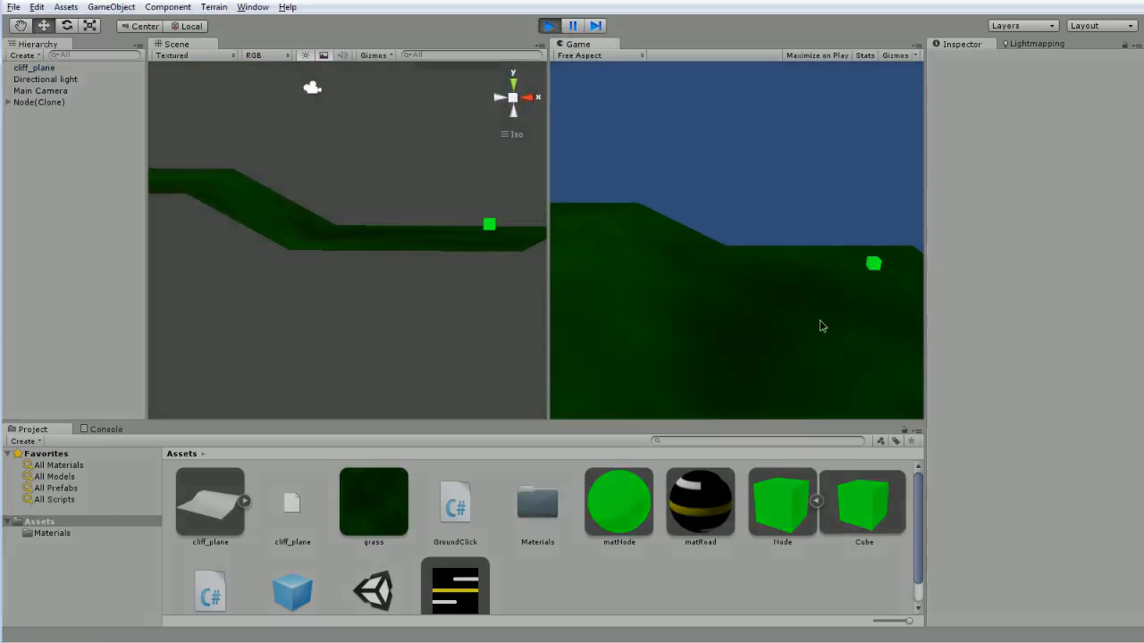
pyautogui.click(802, 326)
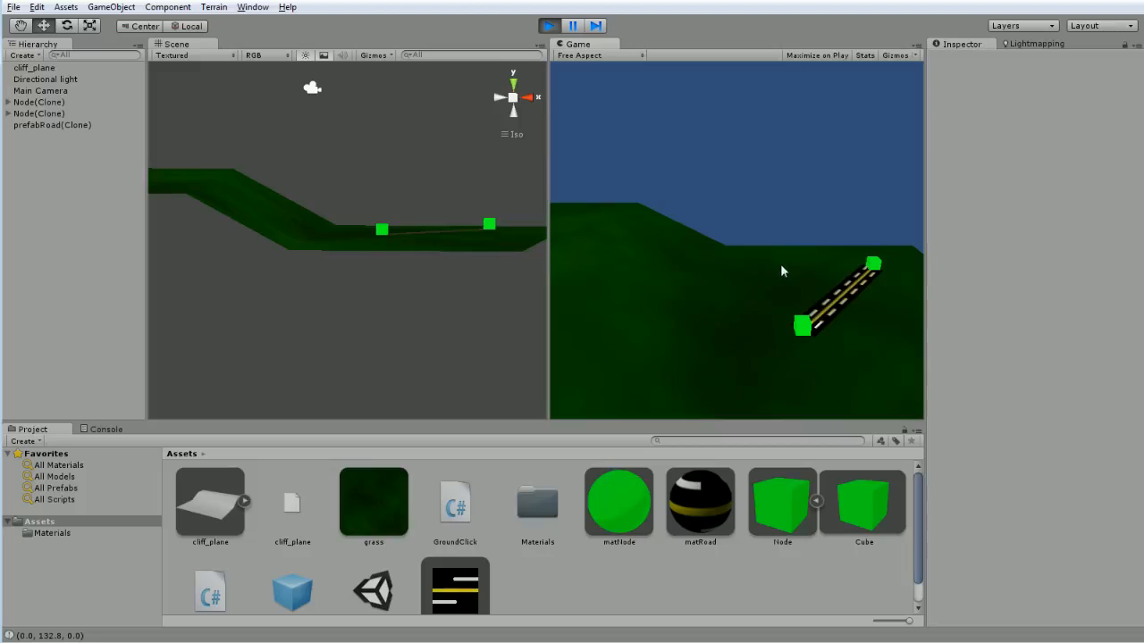
pyautogui.moveTo(621, 240)
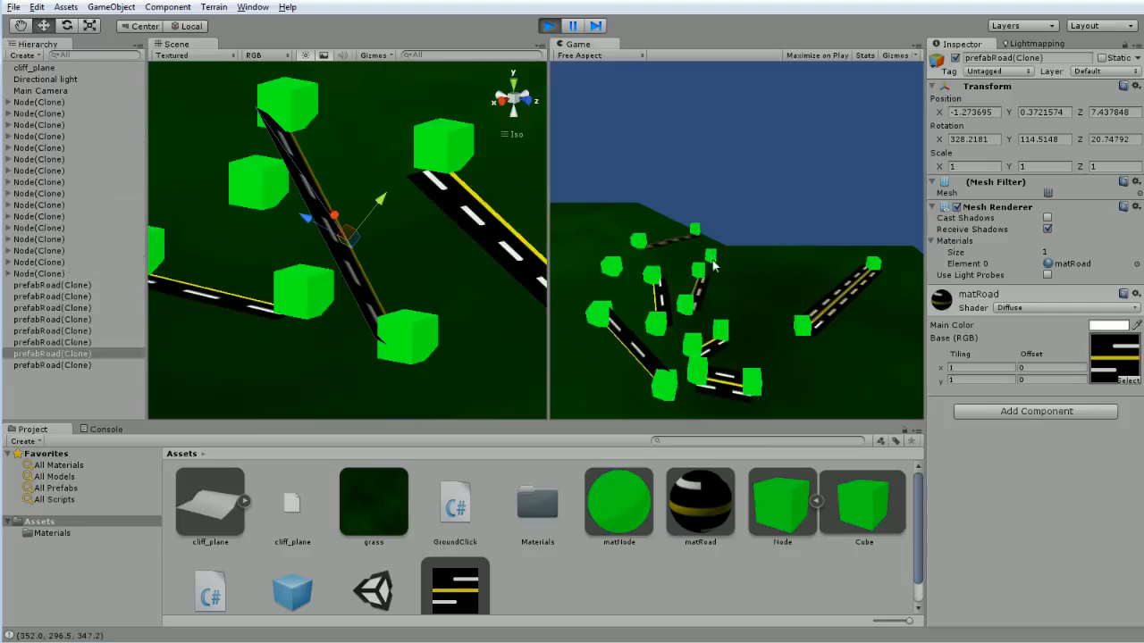
pyautogui.moveTo(633, 253)
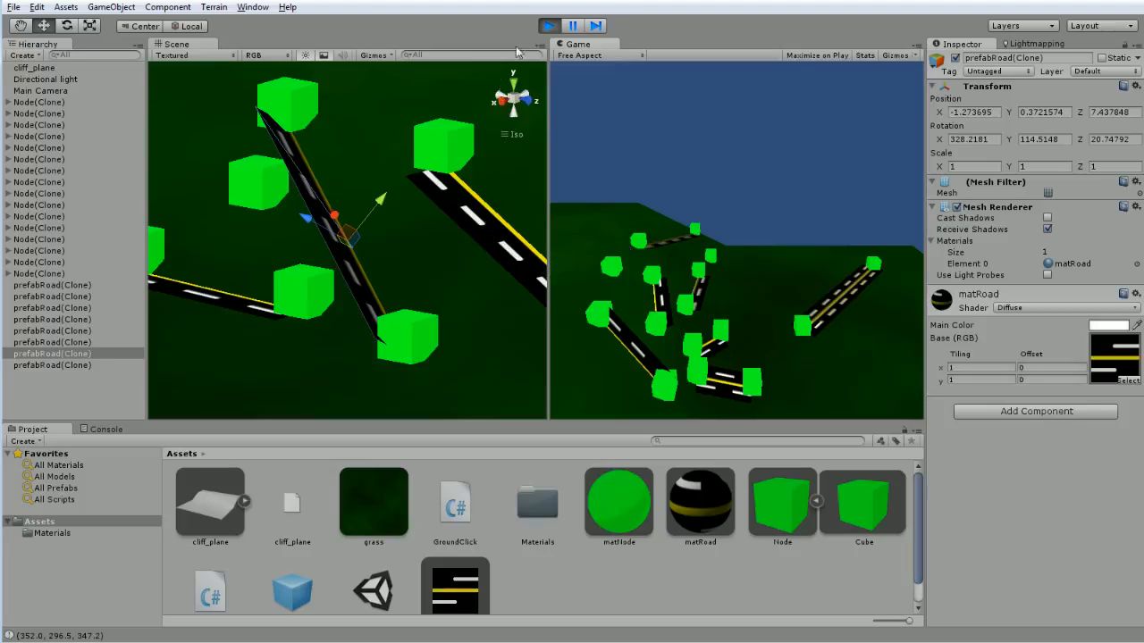
# - Restart Play and select prefabRoad(Clone) to inspect the road crossing the slope
pyautogui.click(548, 25)
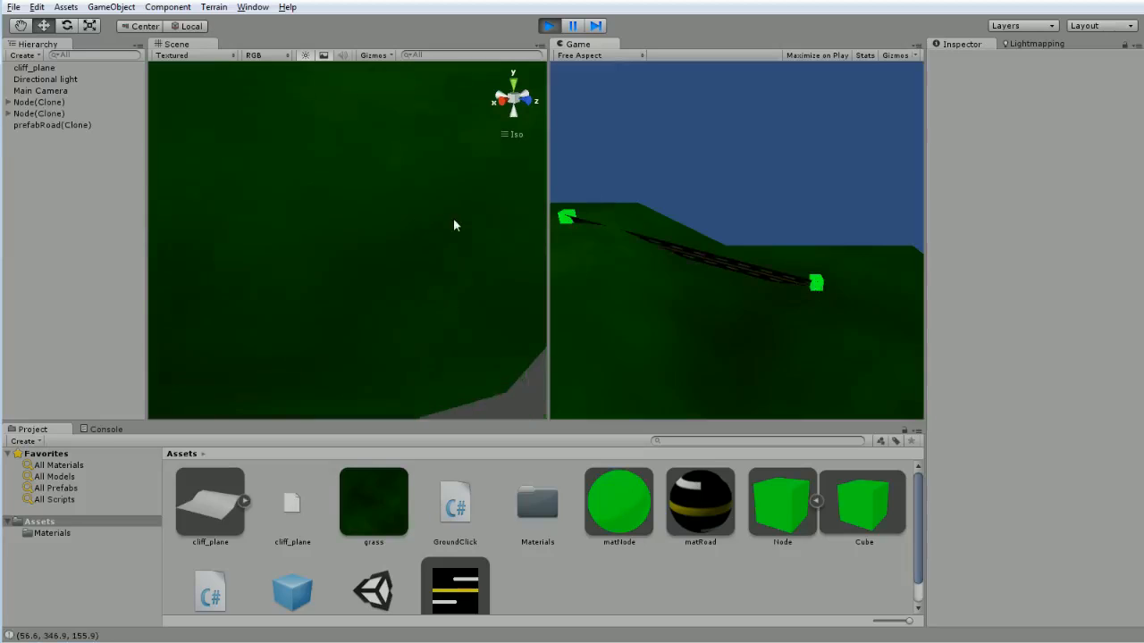
pyautogui.click(51, 125)
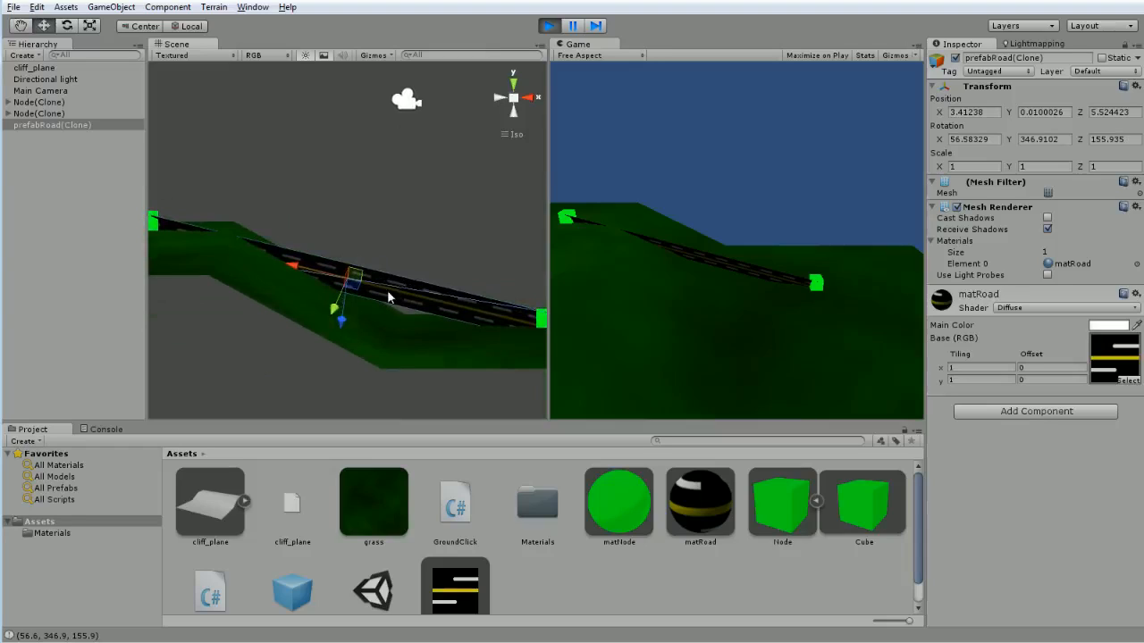
pyautogui.moveTo(337, 307)
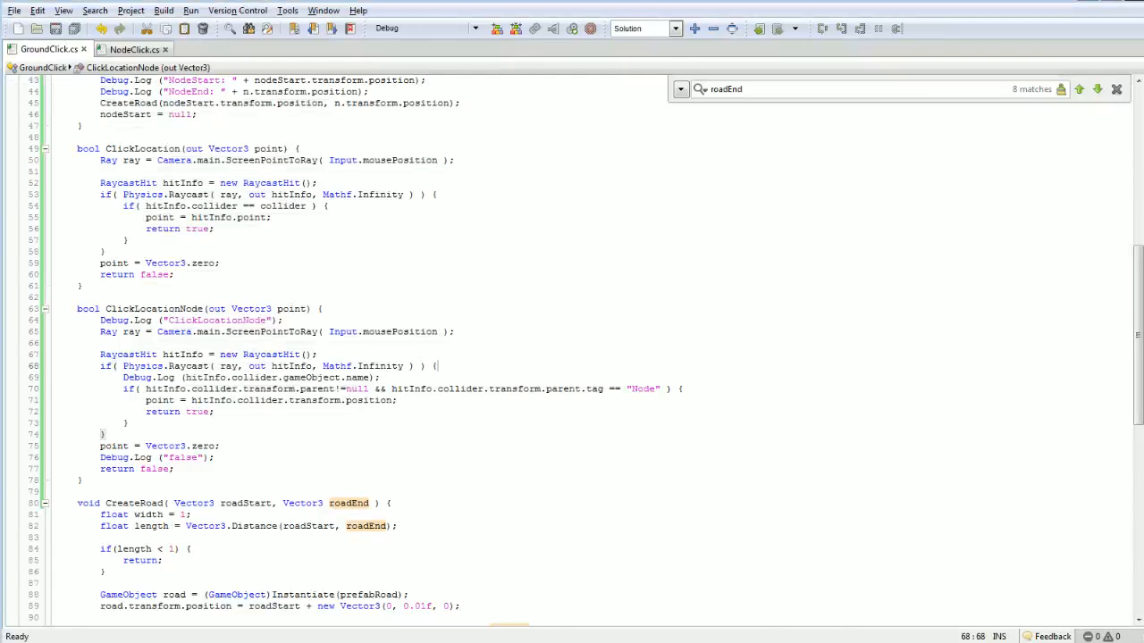
# - Type hitInfo.triangleIndex after the Physics.Raycast check in ClickLocationNode
pyautogui.write('.triangleIndex')
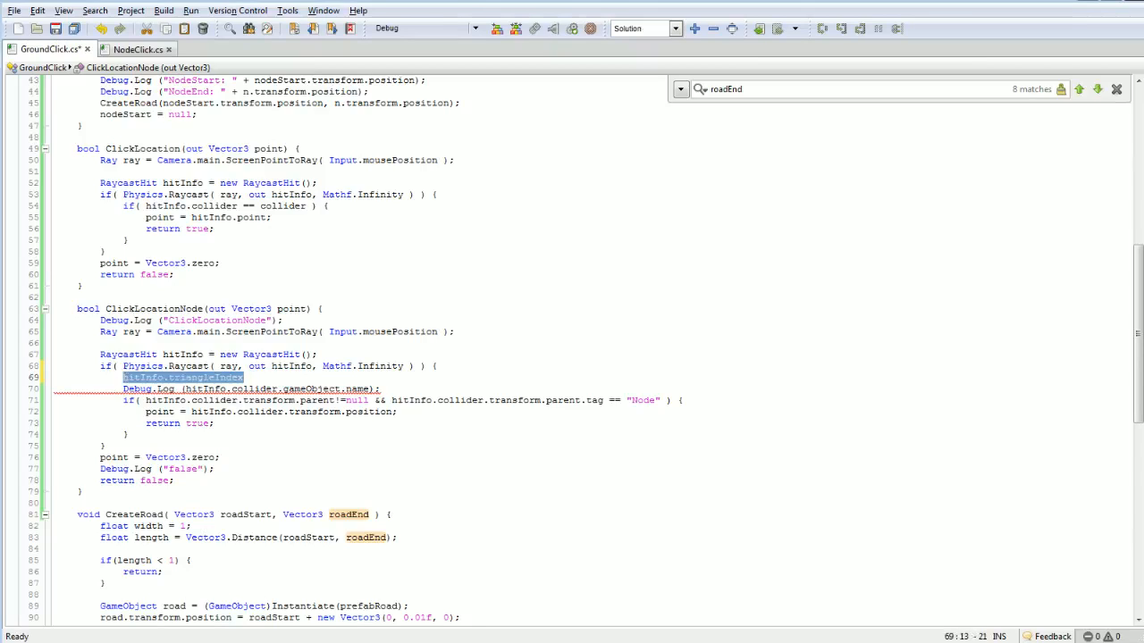
pyautogui.press('Delete')
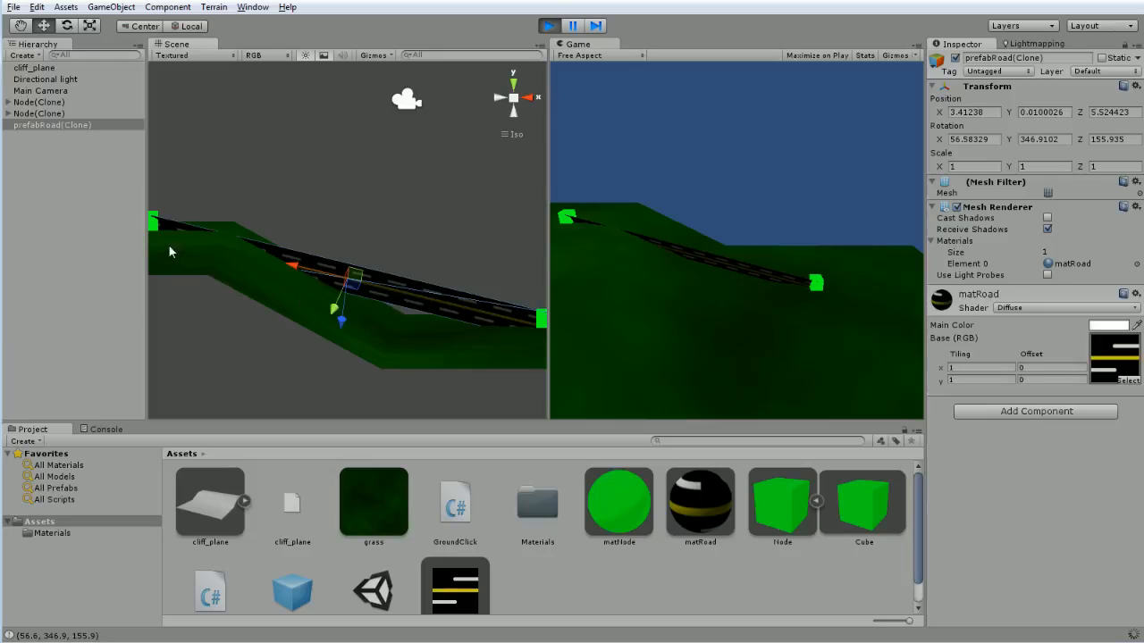
pyautogui.moveTo(295, 243)
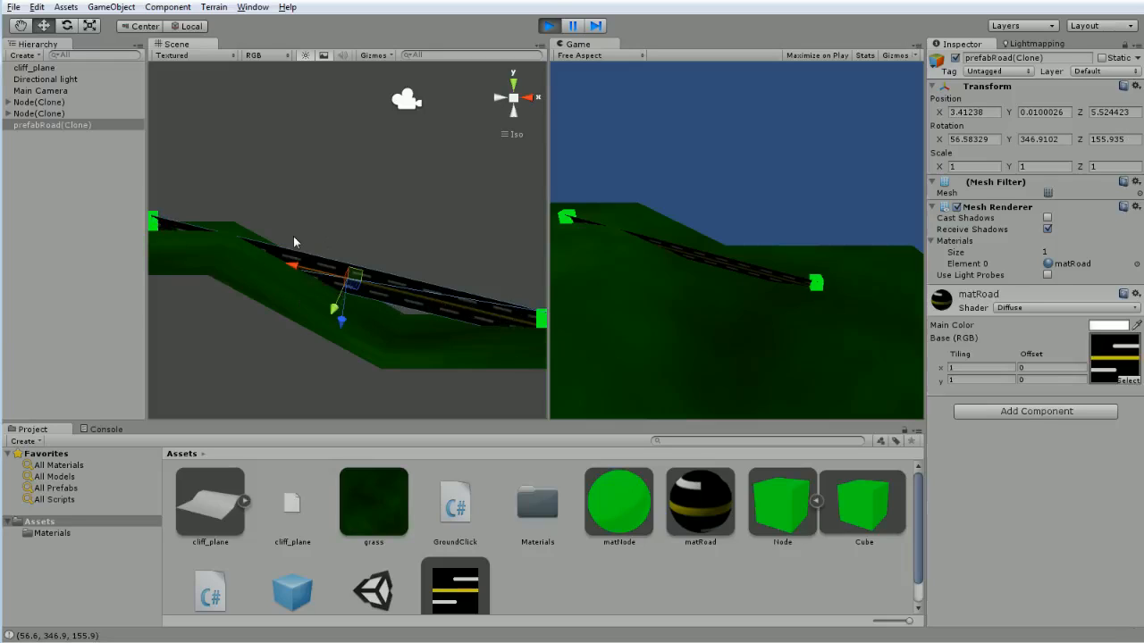
pyautogui.moveTo(268, 241)
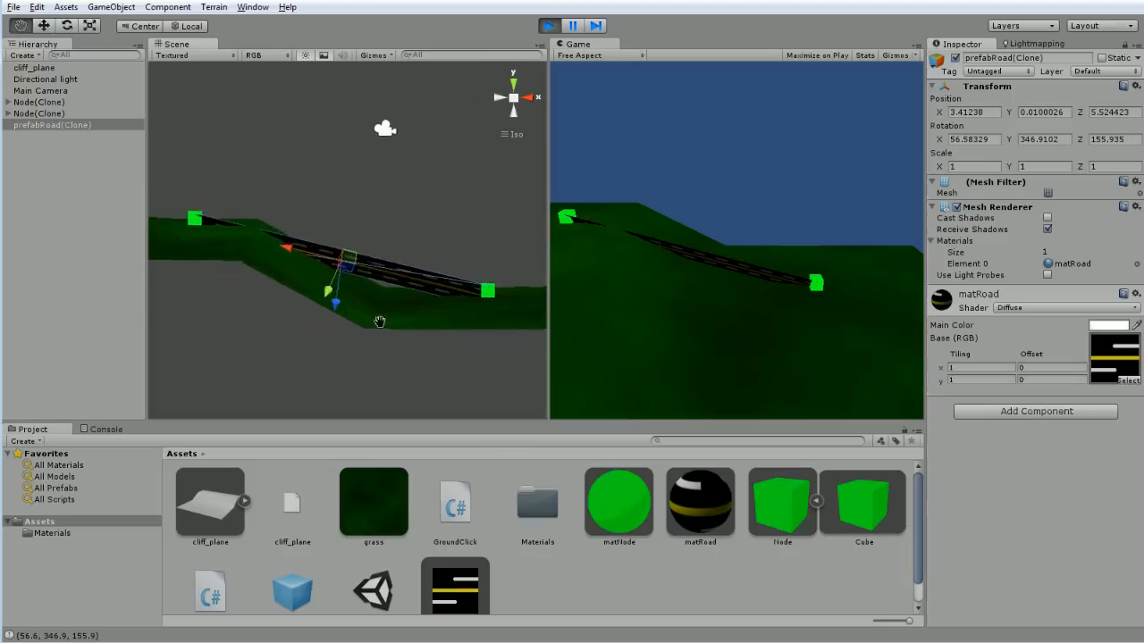
pyautogui.moveTo(380, 322); pyautogui.dragTo(302, 293)
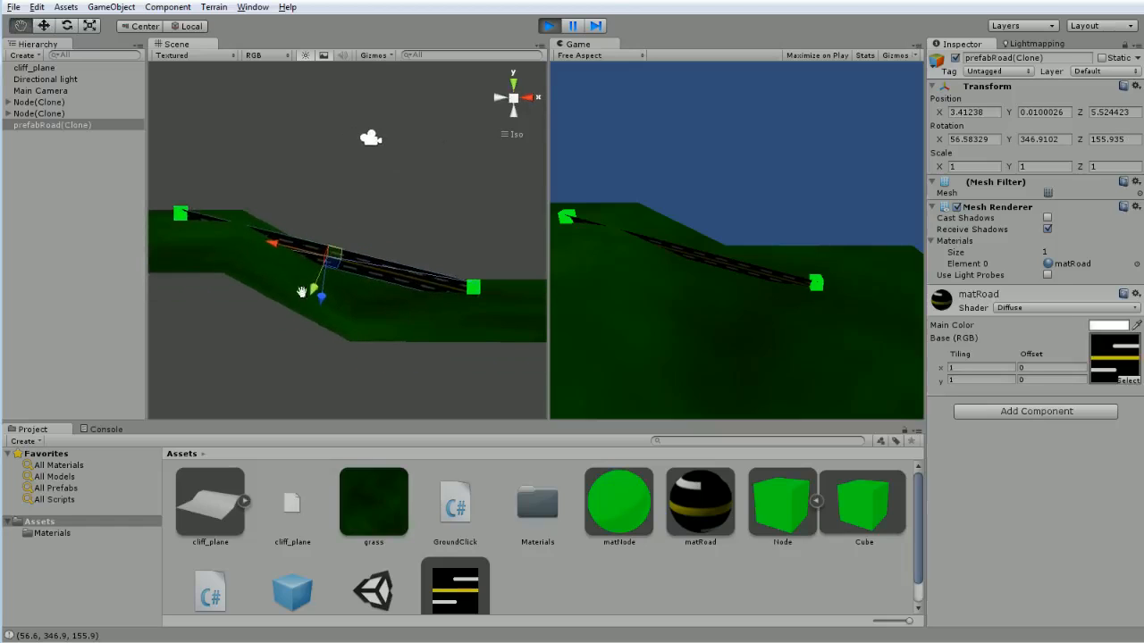
pyautogui.moveTo(514, 302)
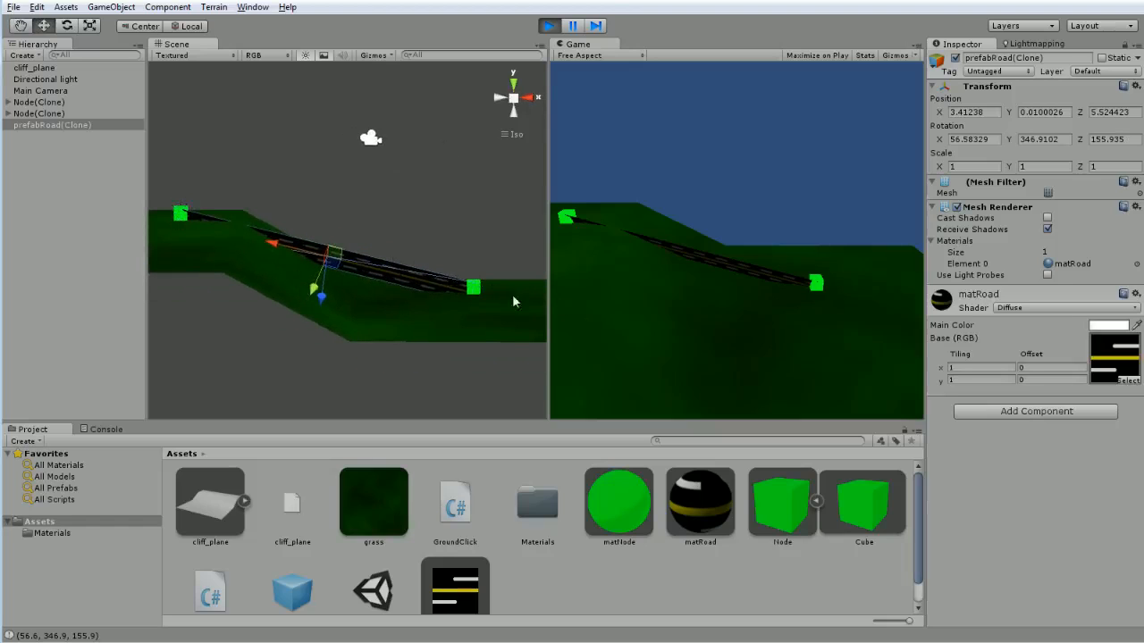
pyautogui.moveTo(337, 250)
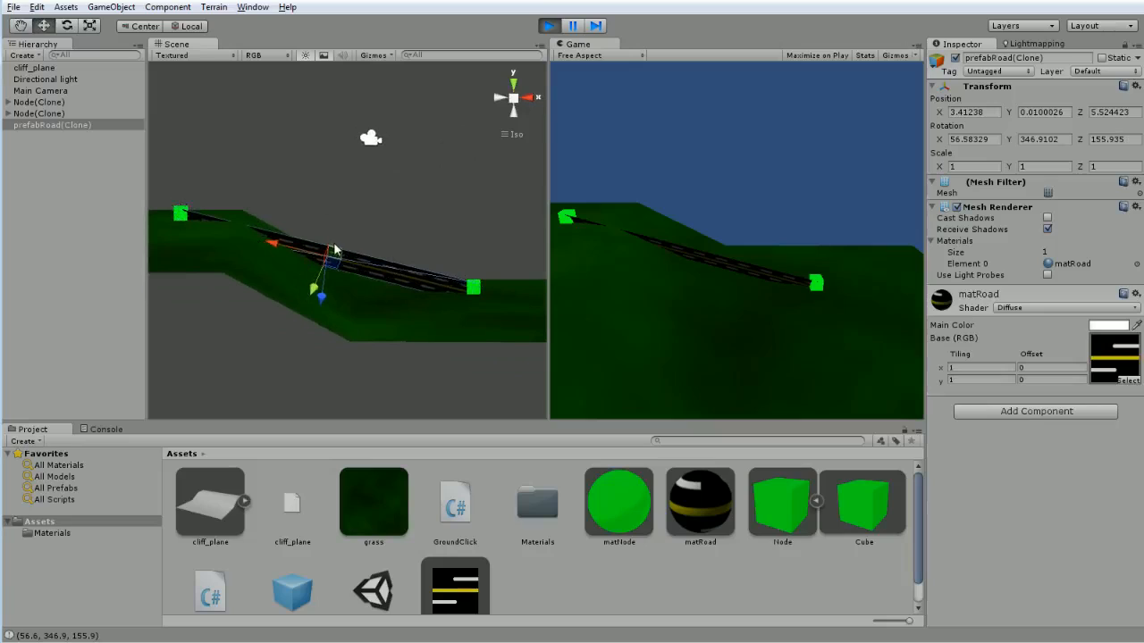
pyautogui.moveTo(324, 274)
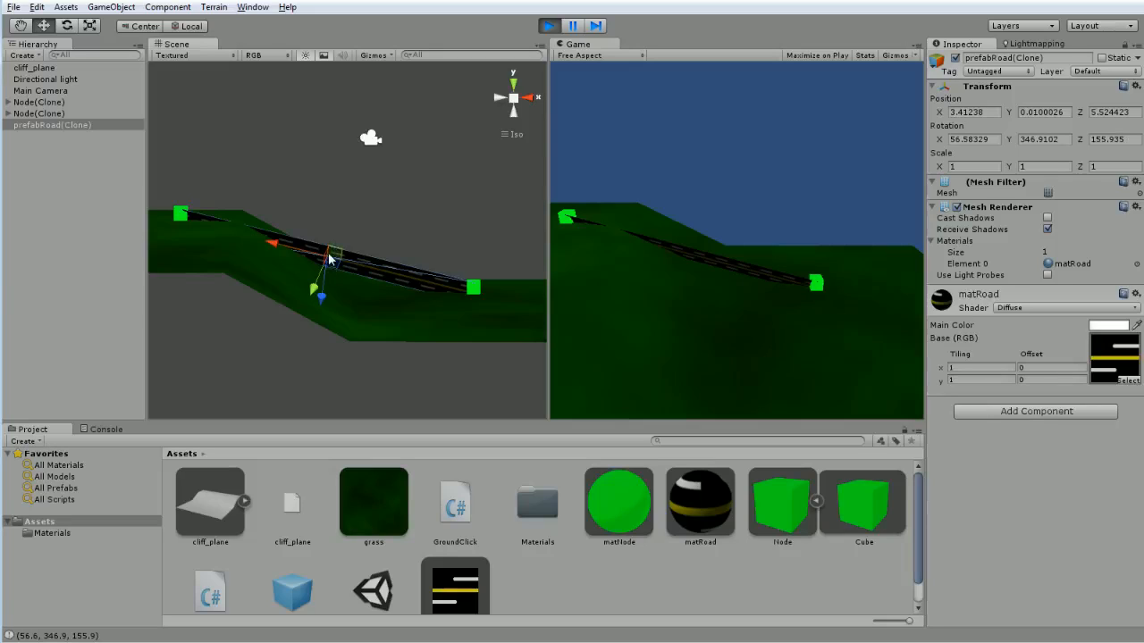
pyautogui.moveTo(355, 278)
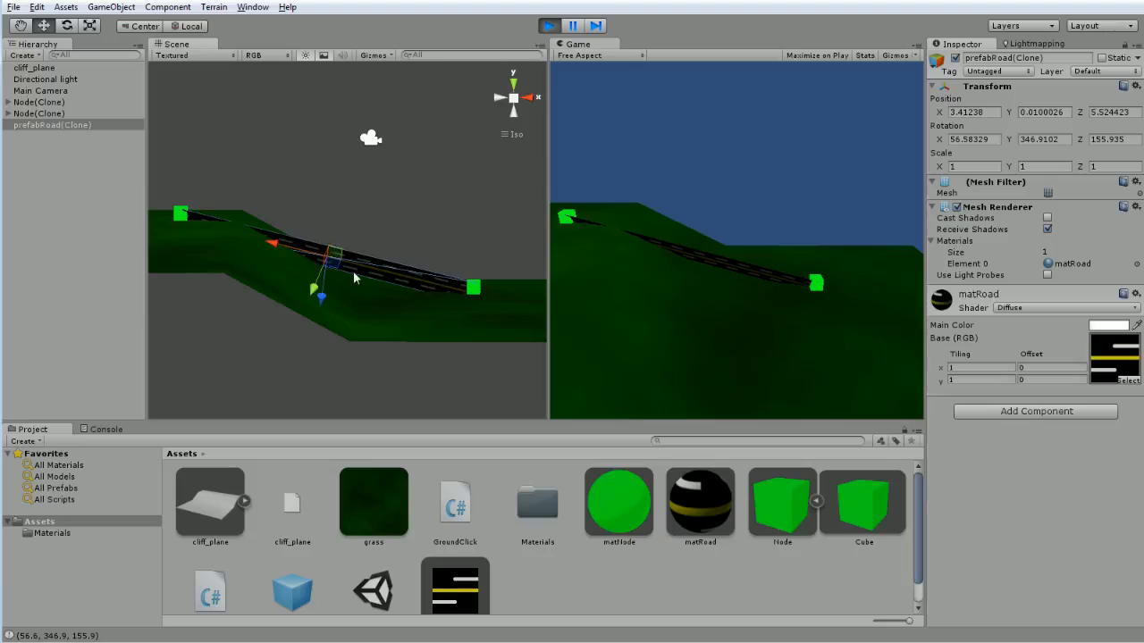
pyautogui.moveTo(429, 297)
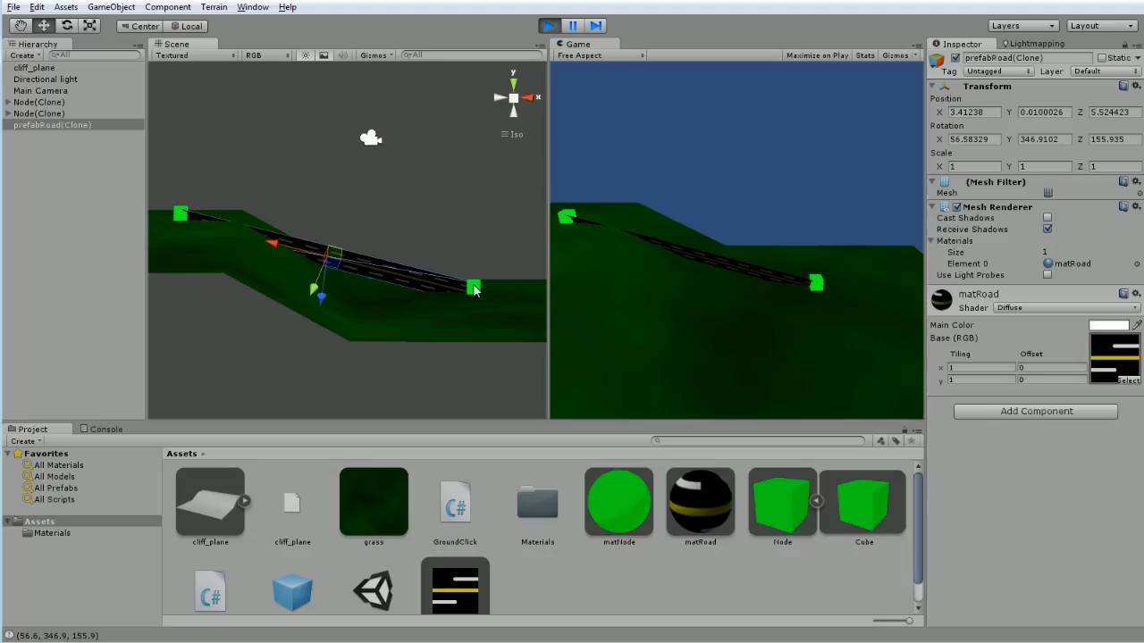
pyautogui.moveTo(376, 295)
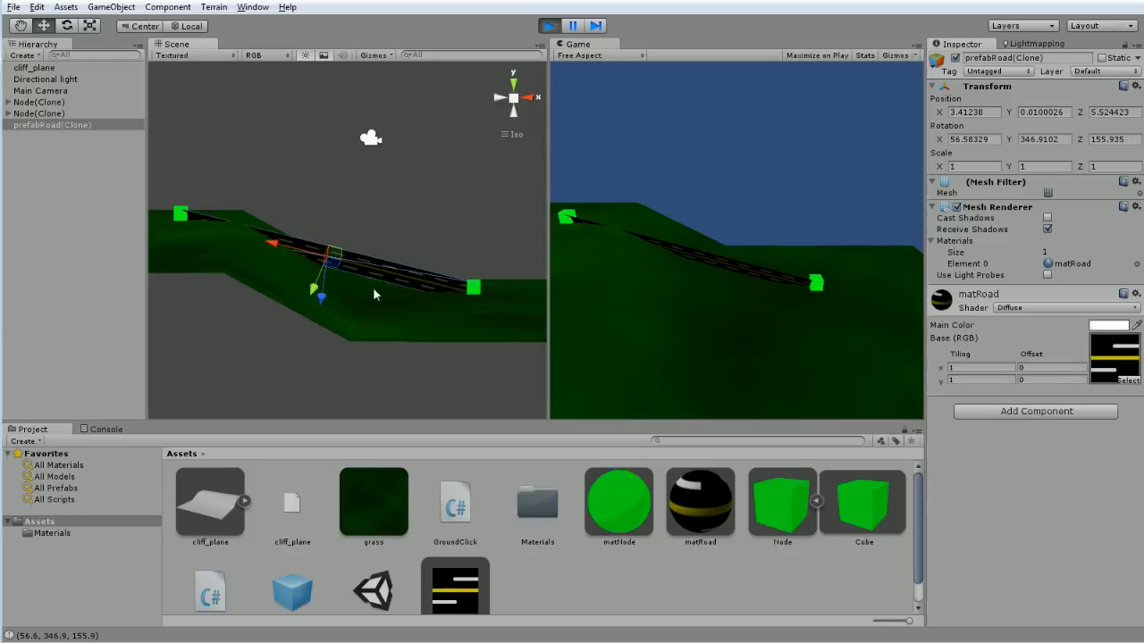
pyautogui.moveTo(353, 286)
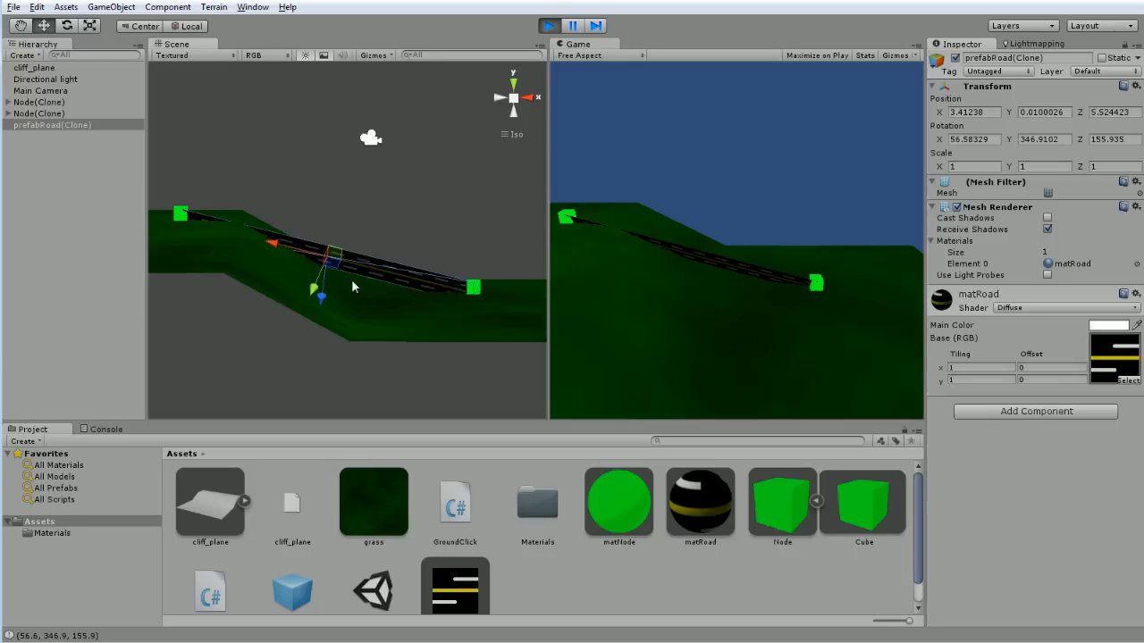
pyautogui.moveTo(248, 237)
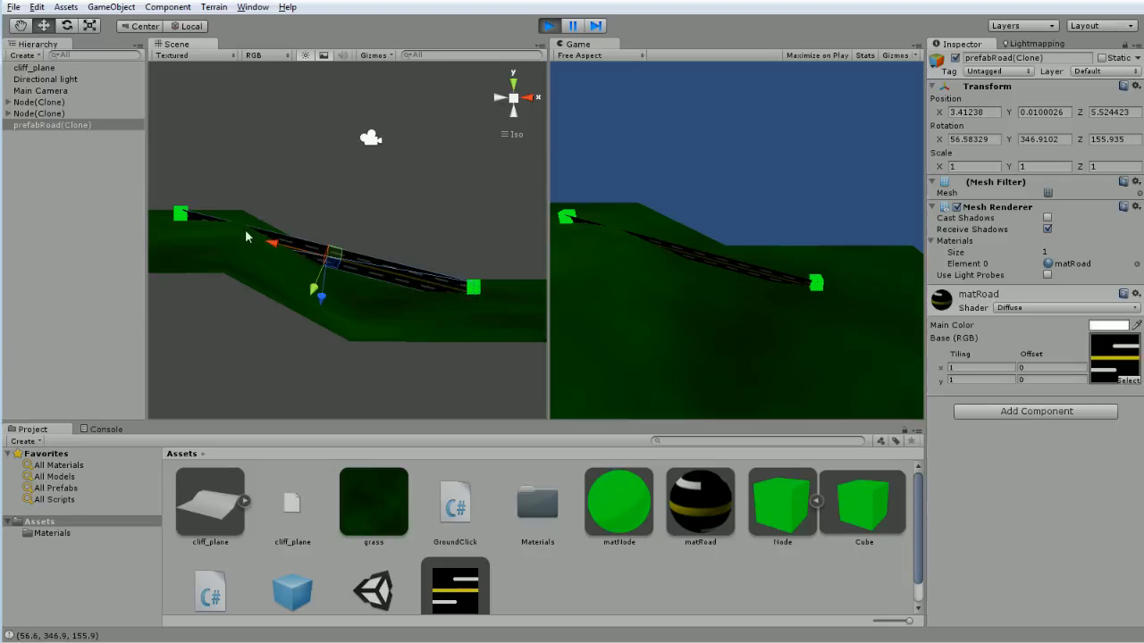
pyautogui.moveTo(168, 205)
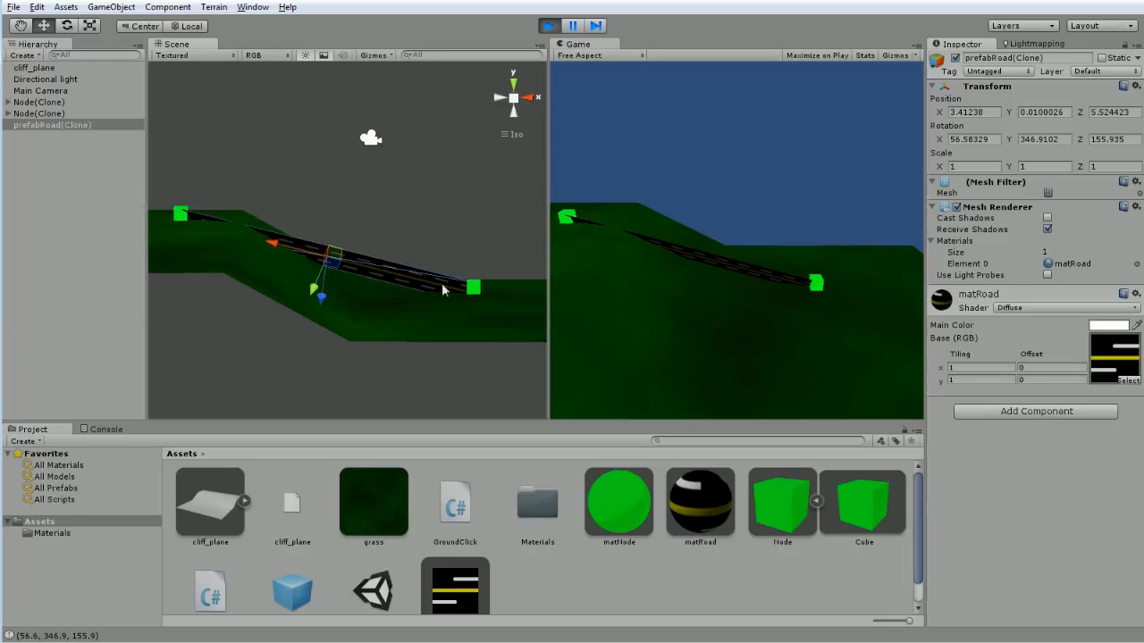
pyautogui.moveTo(415, 270)
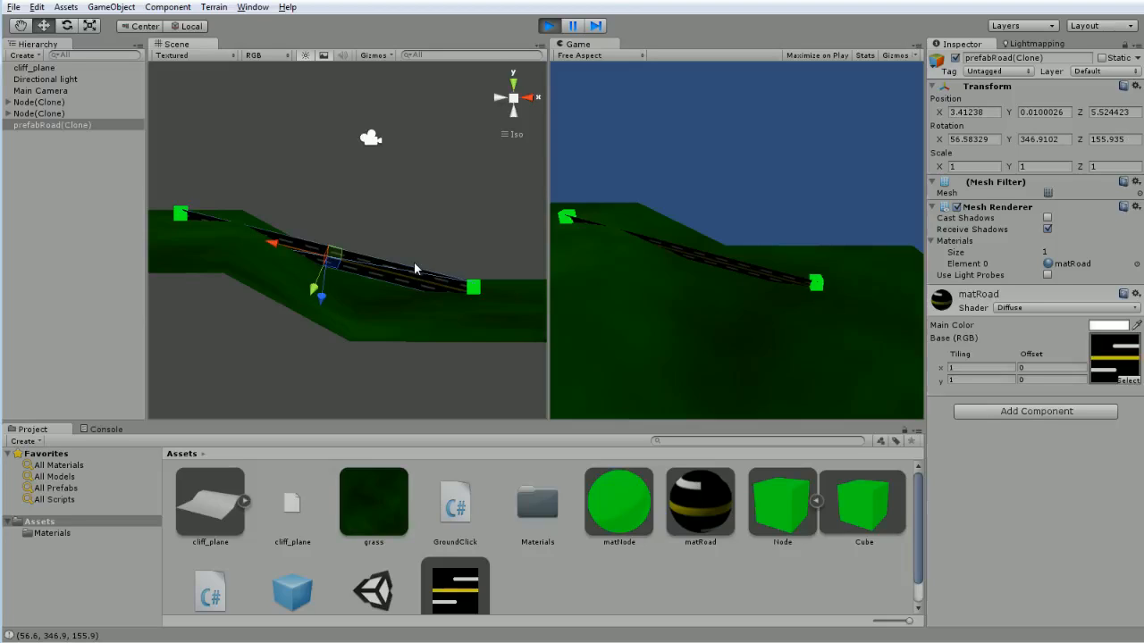
pyautogui.moveTo(489, 309)
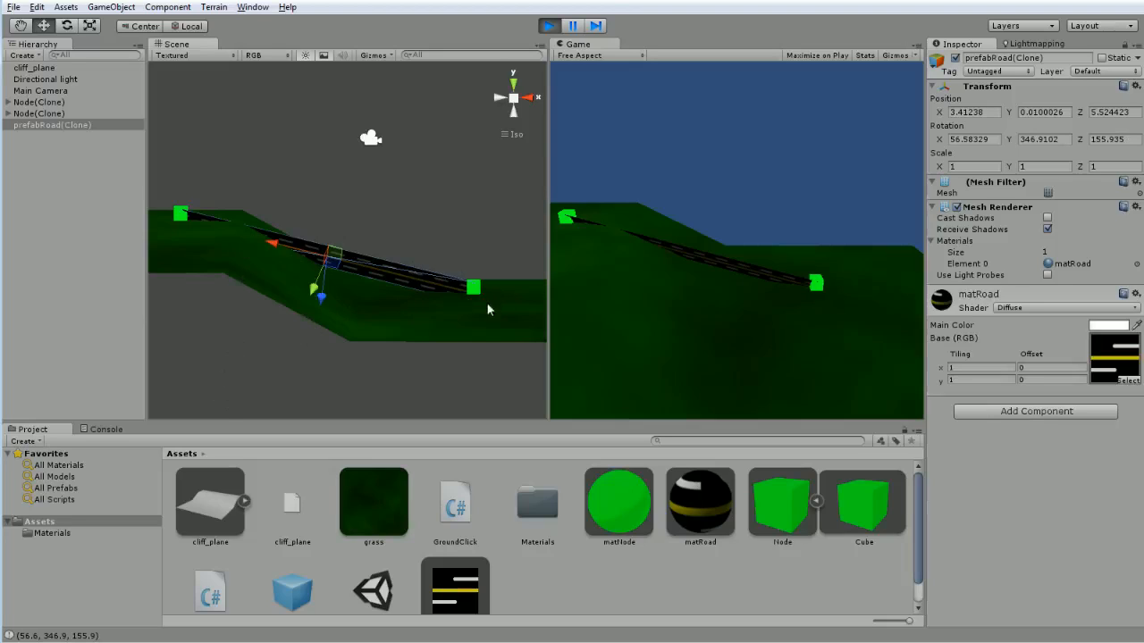
pyautogui.moveTo(316, 268)
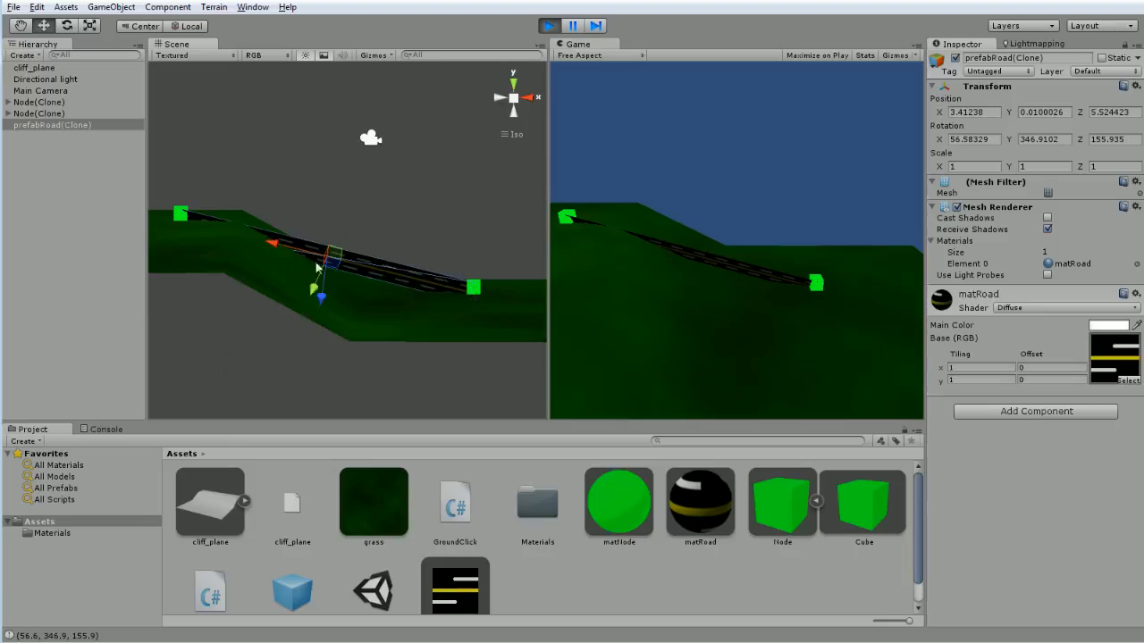
pyautogui.moveTo(420, 309)
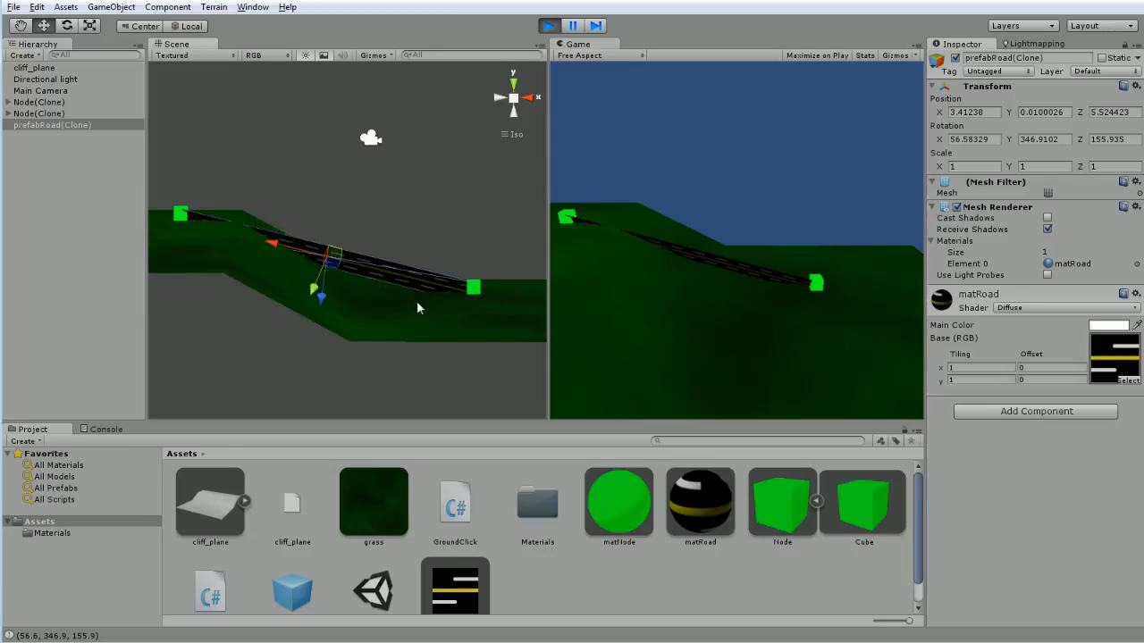
pyautogui.moveTo(243, 258)
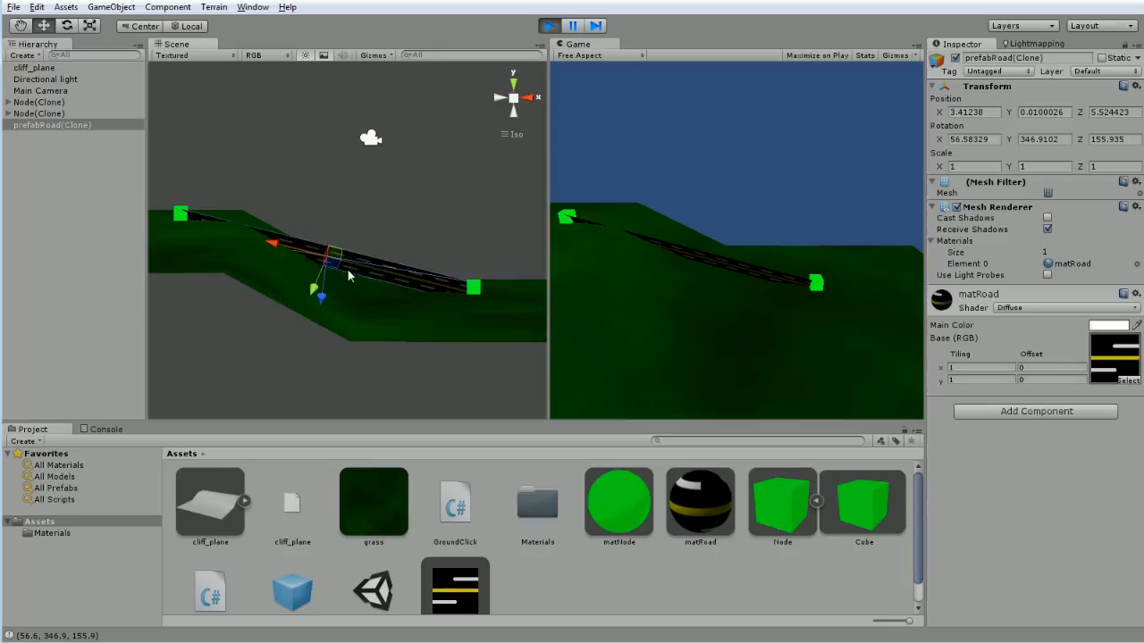
pyautogui.moveTo(356, 286)
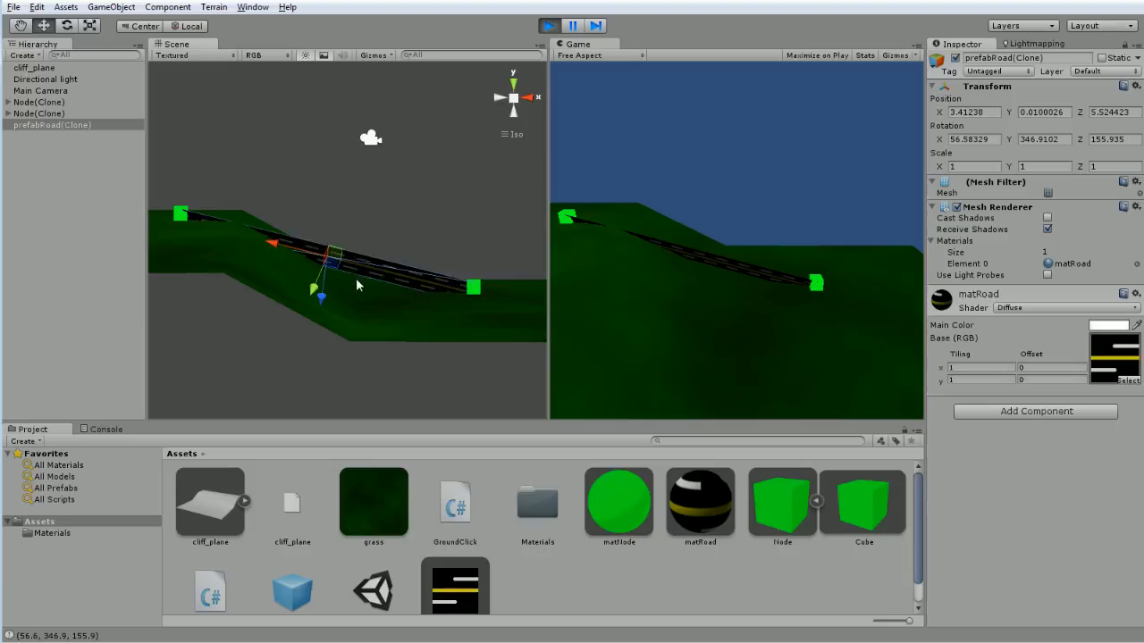
pyautogui.moveTo(380, 284)
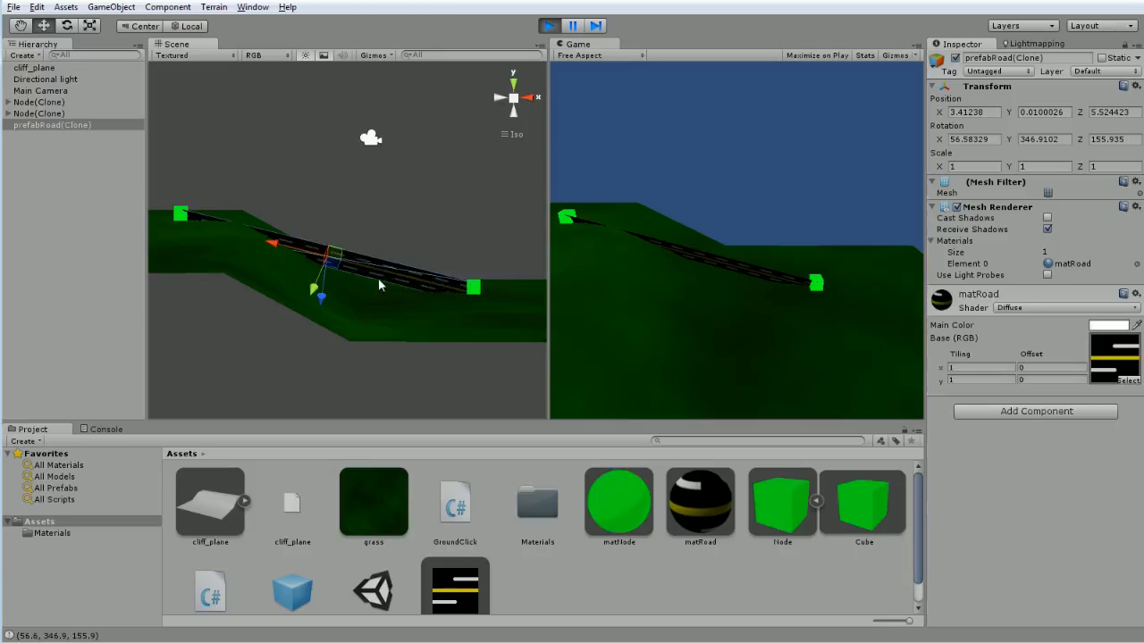
pyautogui.moveTo(371, 288)
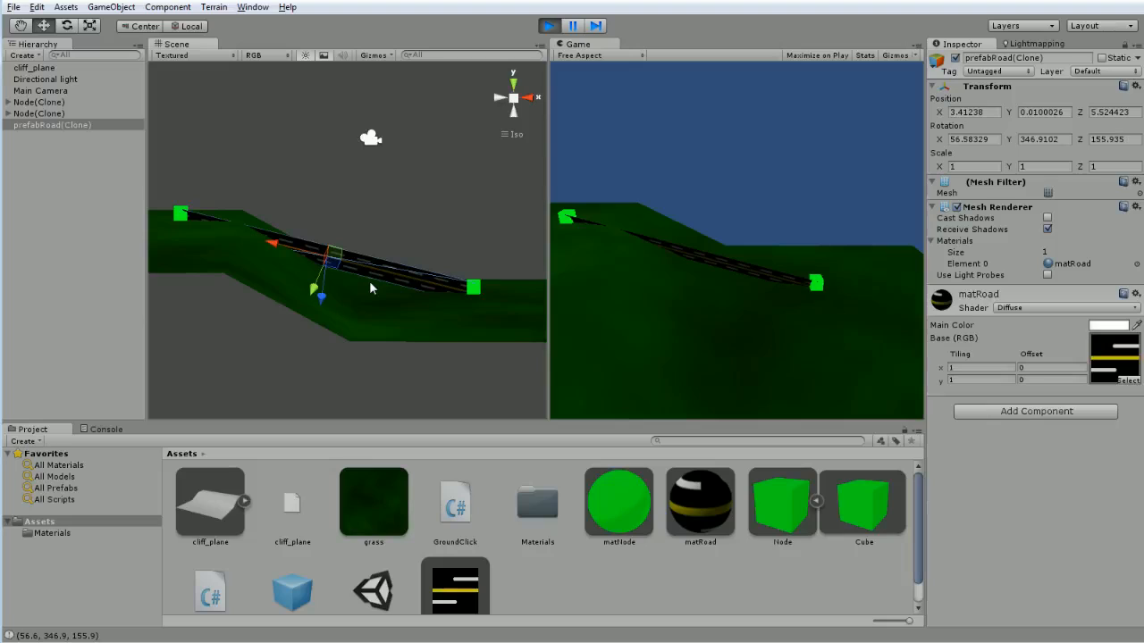
pyautogui.moveTo(386, 270)
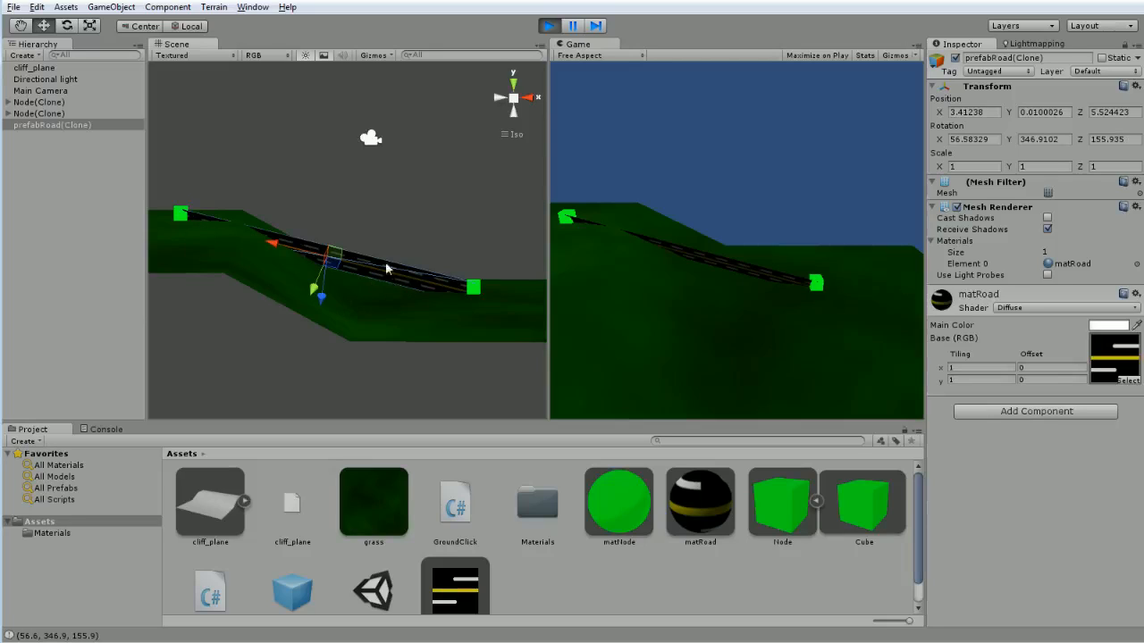
pyautogui.moveTo(375, 320)
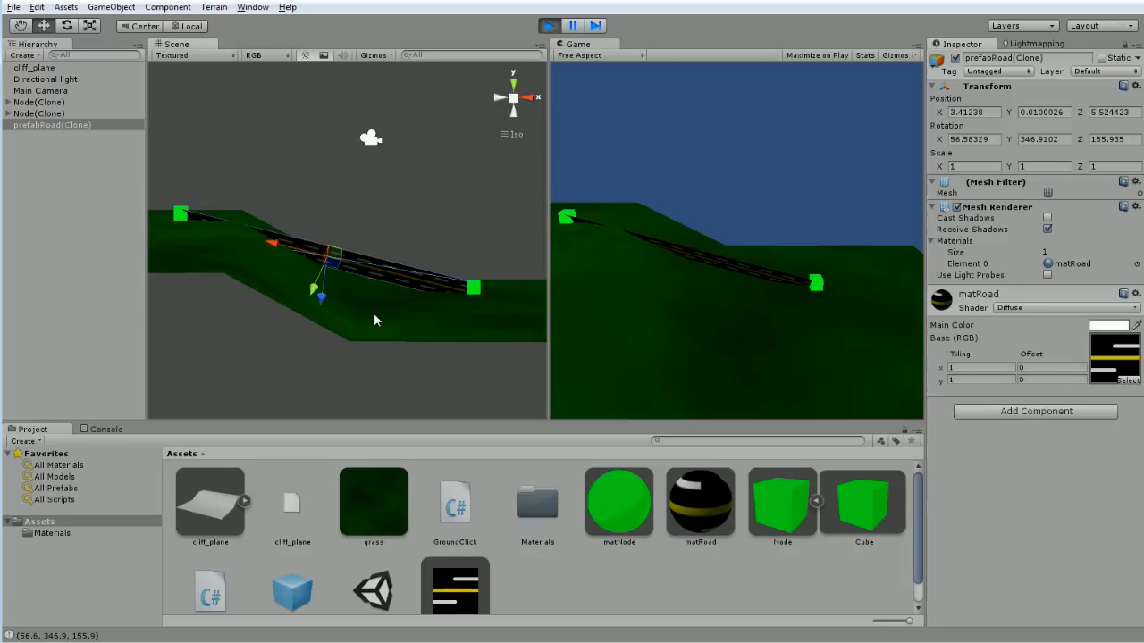
pyautogui.moveTo(512, 343)
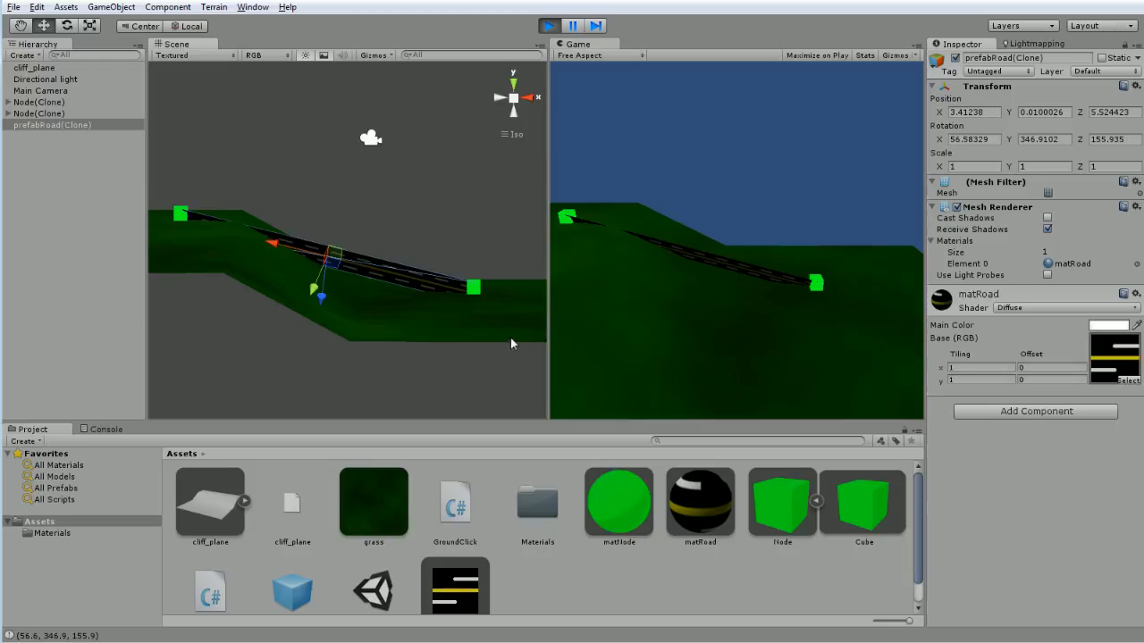
# - Orbit the Scene view around the road, down the slope, edge-on, then above the hill
pyautogui.moveTo(514, 344); pyautogui.dragTo(388, 279)
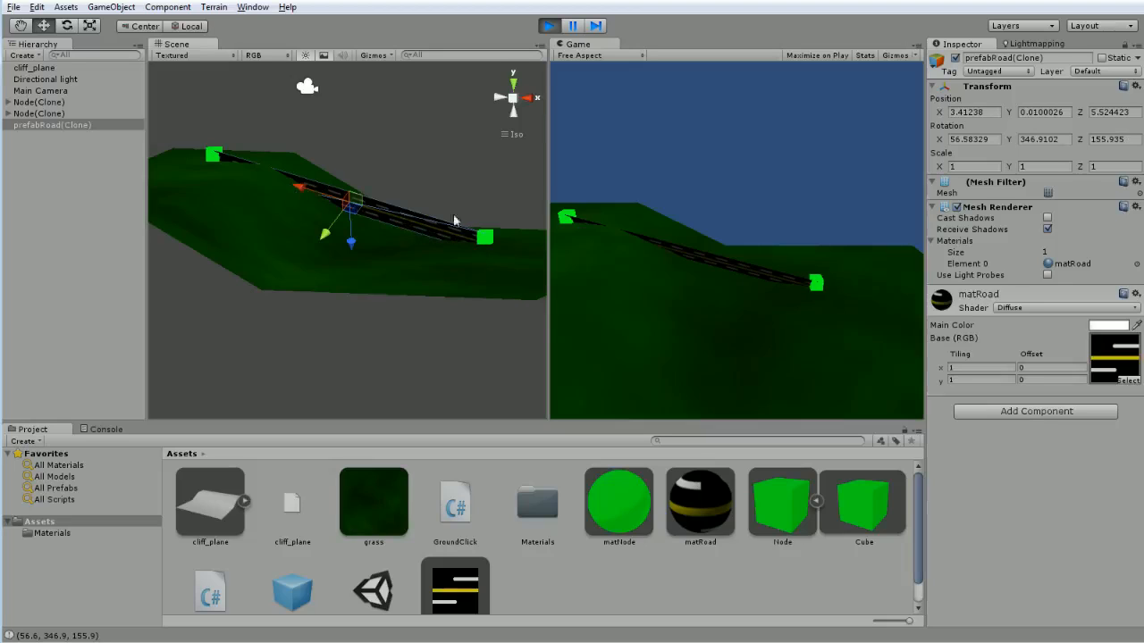
pyautogui.moveTo(454, 262)
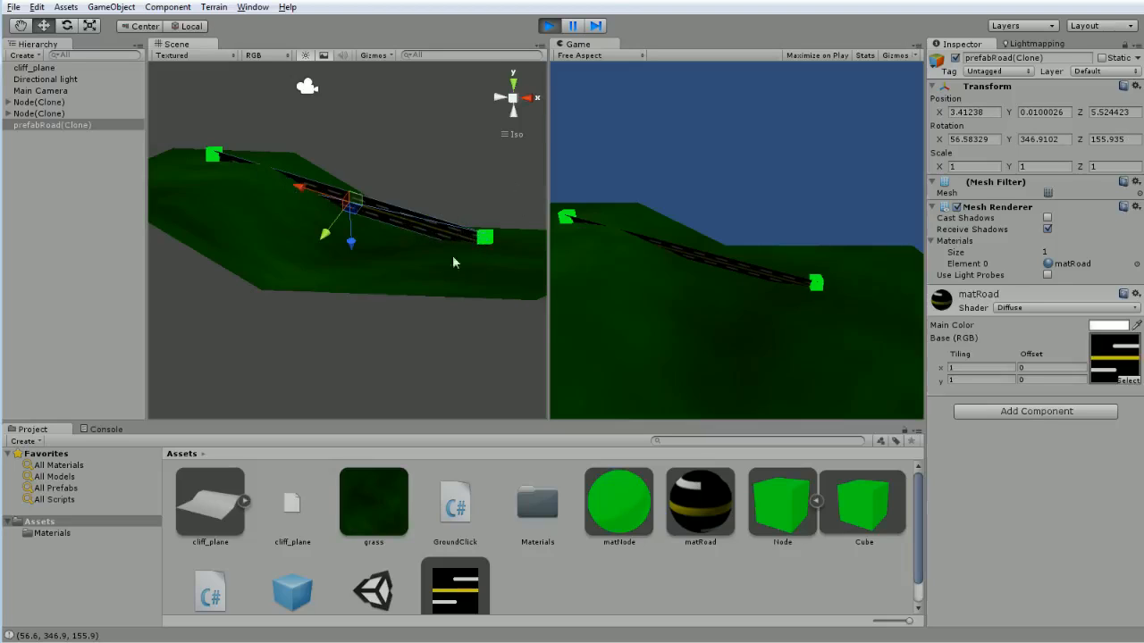
pyautogui.moveTo(480, 260)
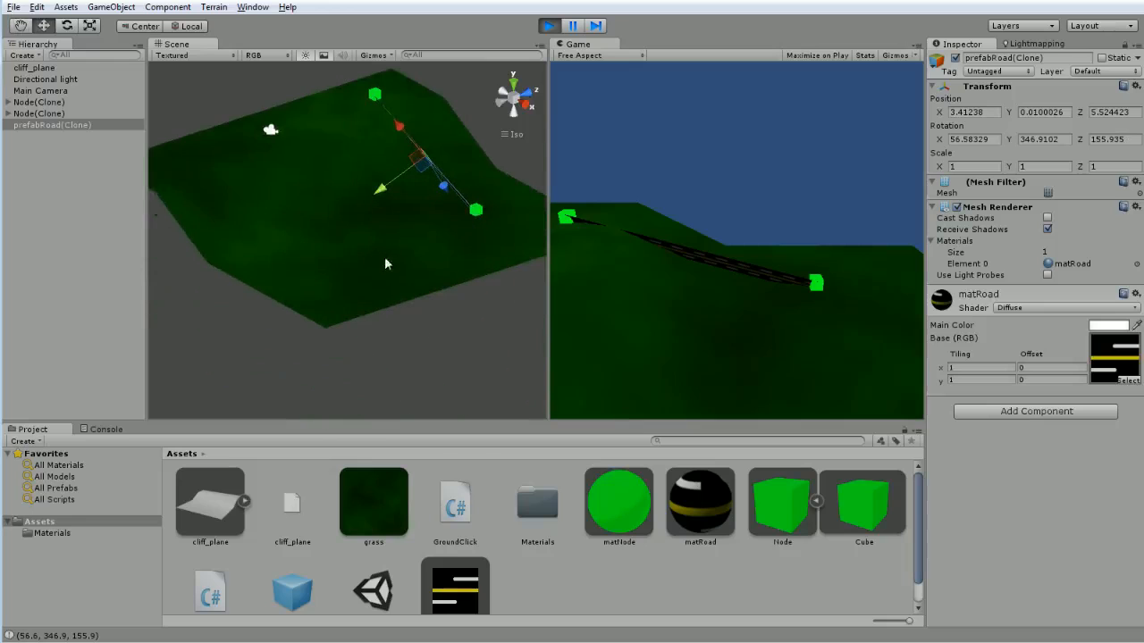
pyautogui.moveTo(388, 264); pyautogui.dragTo(443, 367)
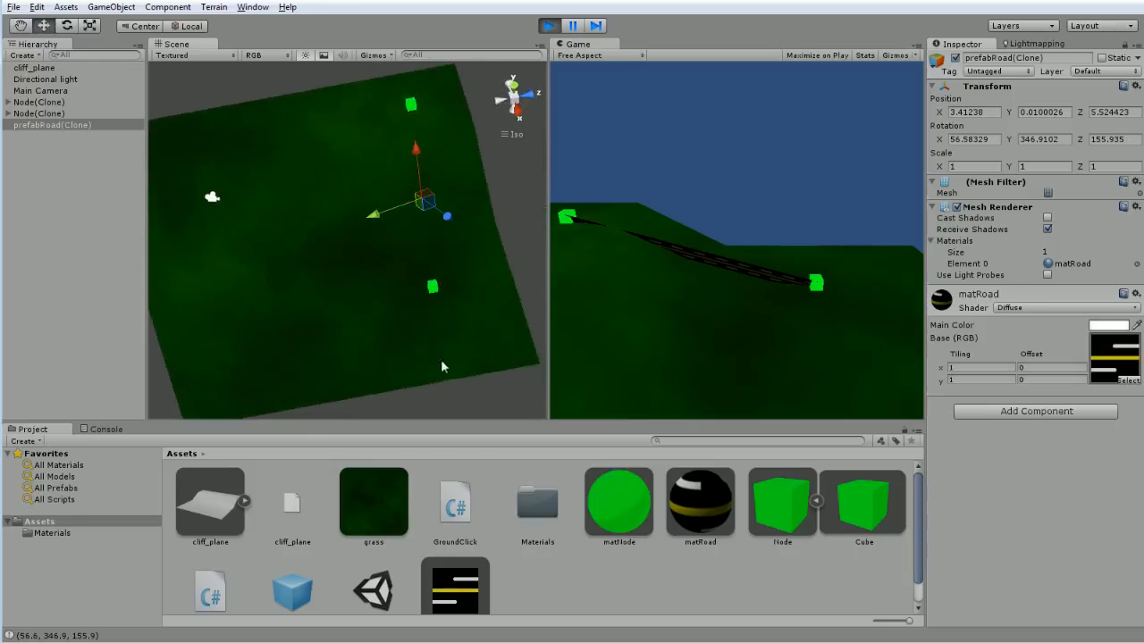
pyautogui.moveTo(443, 366); pyautogui.dragTo(429, 205)
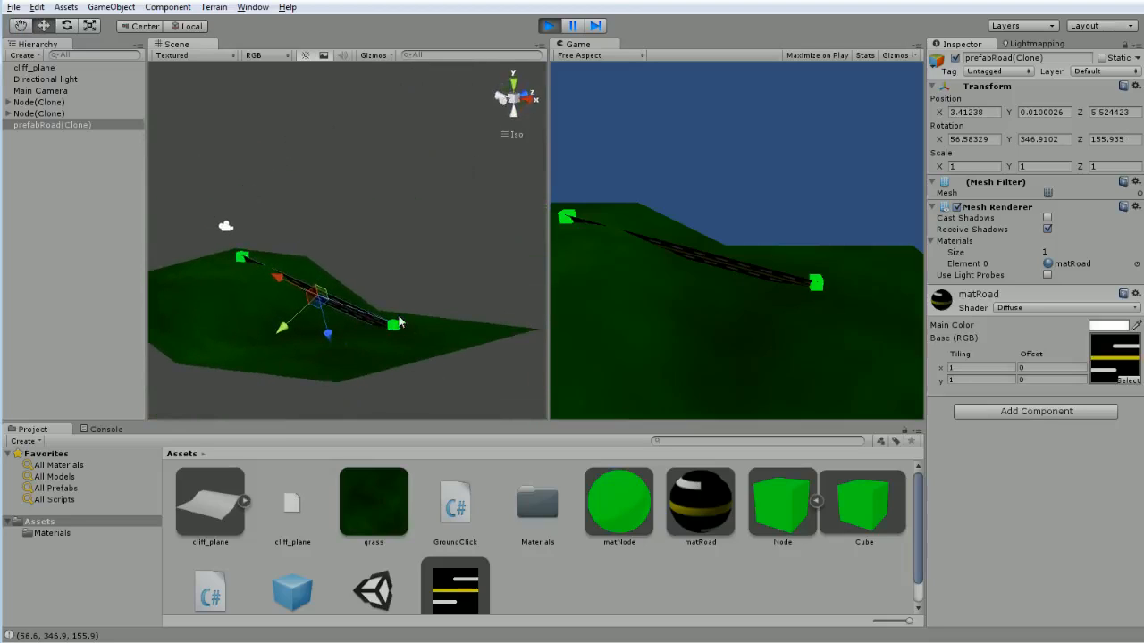
pyautogui.moveTo(464, 260)
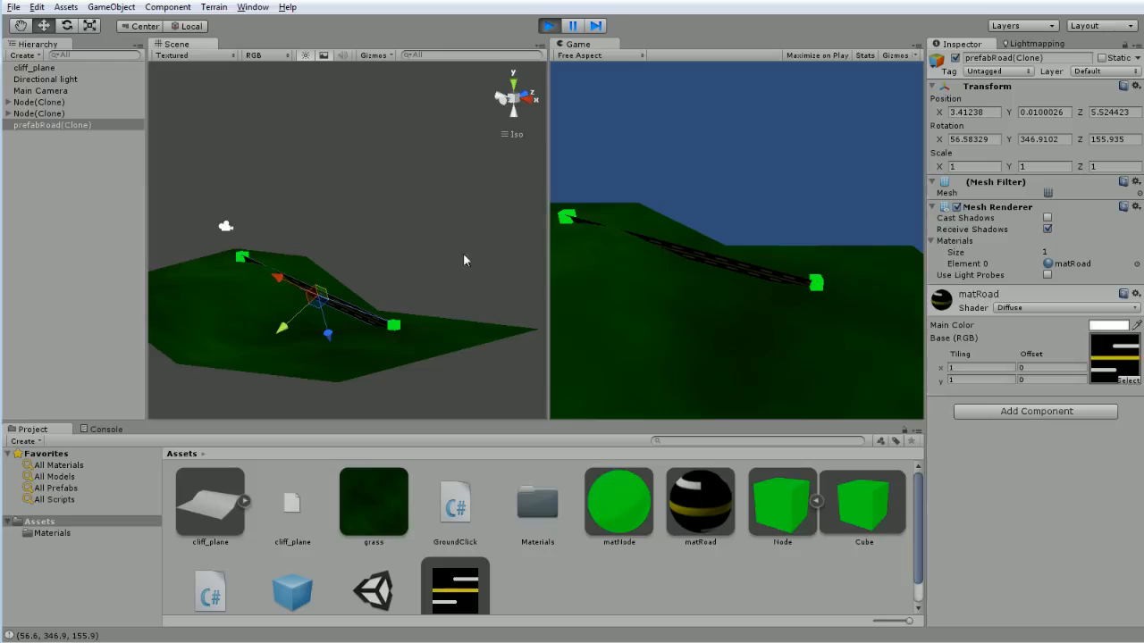
pyautogui.moveTo(364, 377)
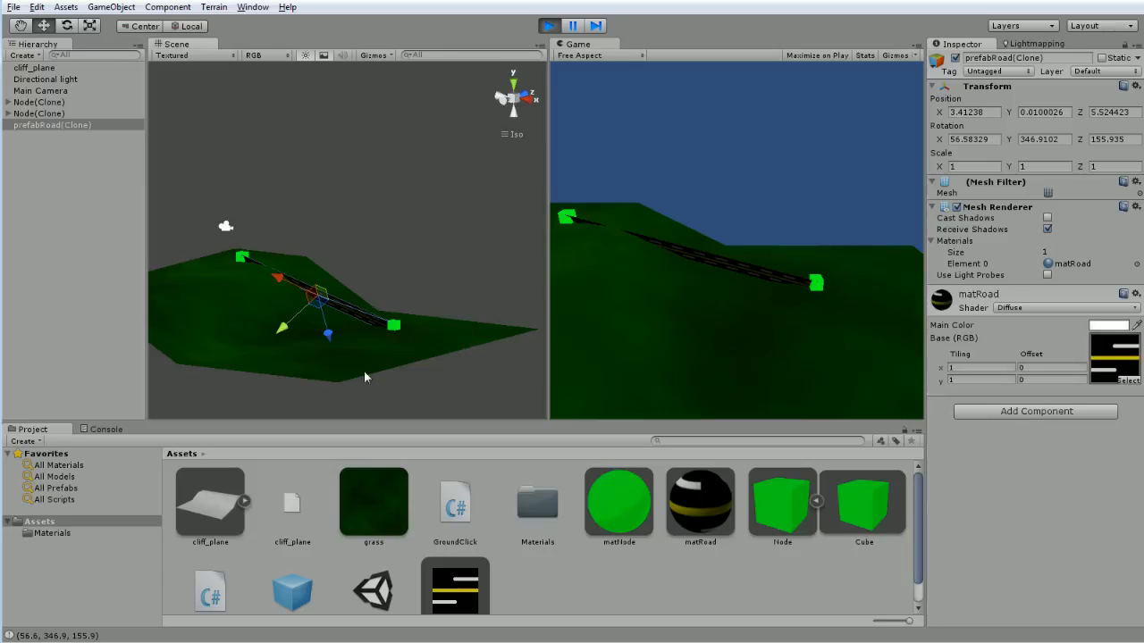
pyautogui.moveTo(365, 377); pyautogui.dragTo(319, 358)
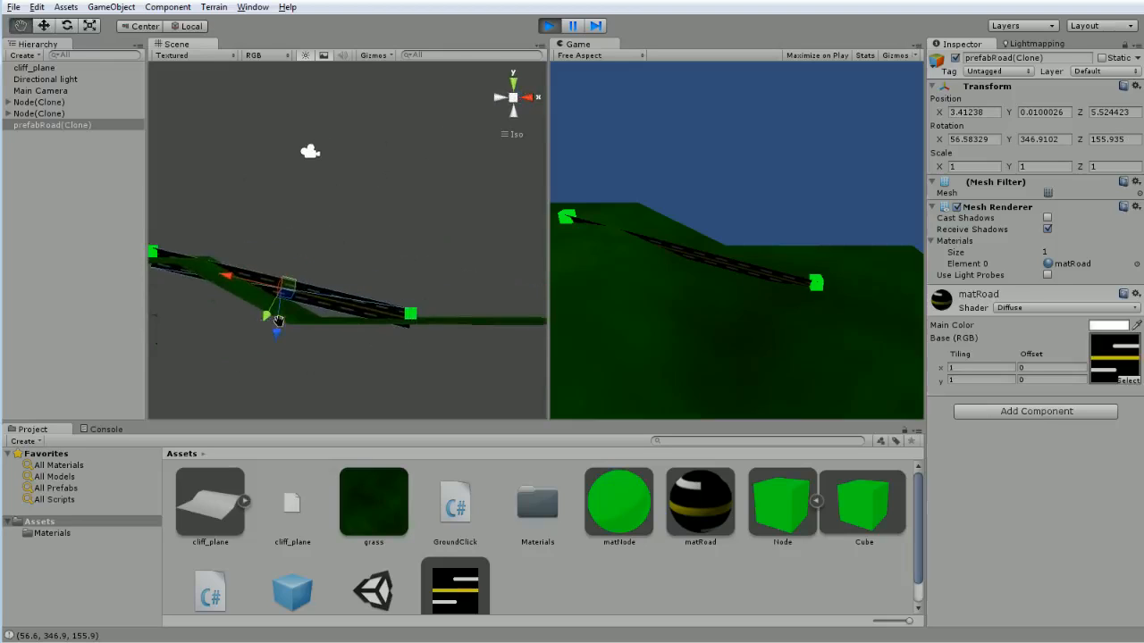
pyautogui.moveTo(310, 151); pyautogui.dragTo(314, 393)
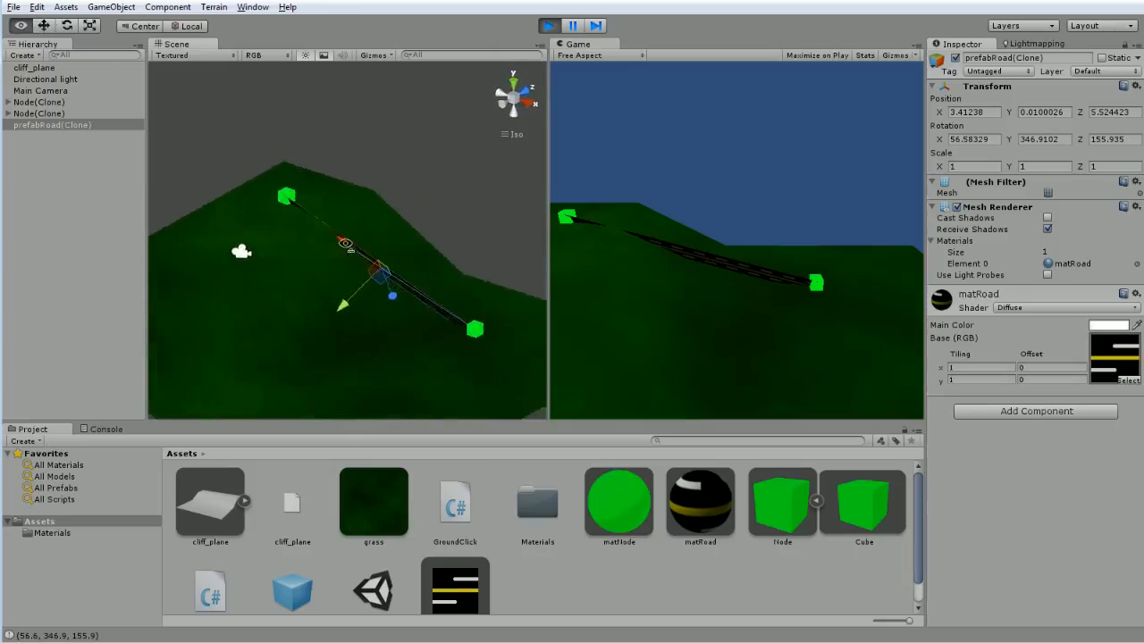
# - Orbit to a side view tilted slightly down onto the road between the nodes
pyautogui.moveTo(357, 251); pyautogui.dragTo(403, 286)
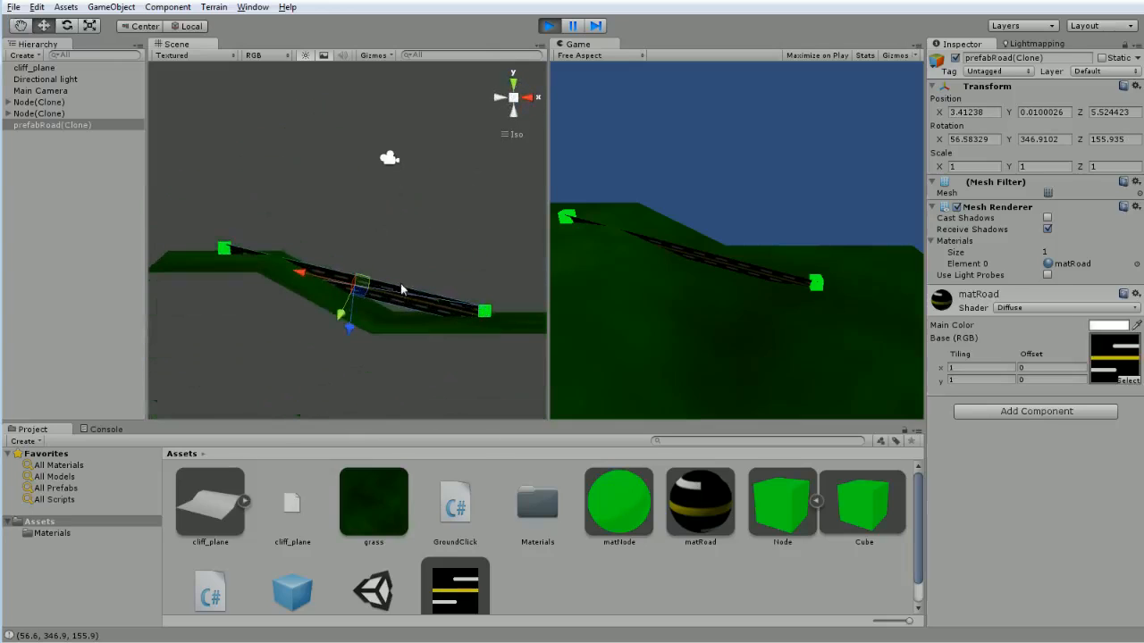
pyautogui.moveTo(391, 298)
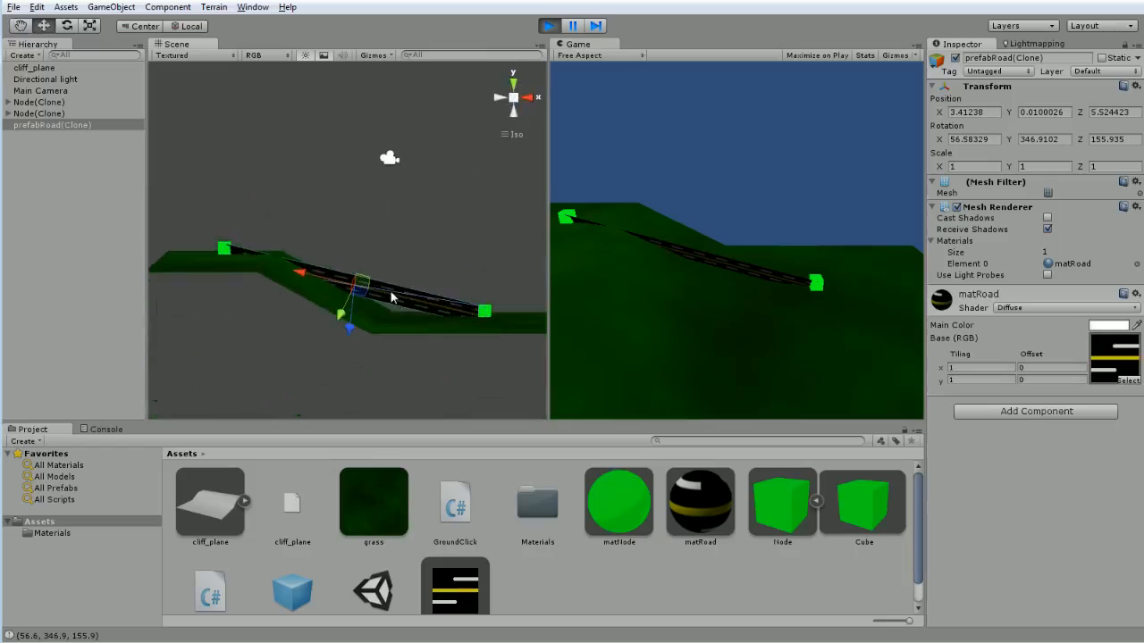
pyautogui.moveTo(376, 295)
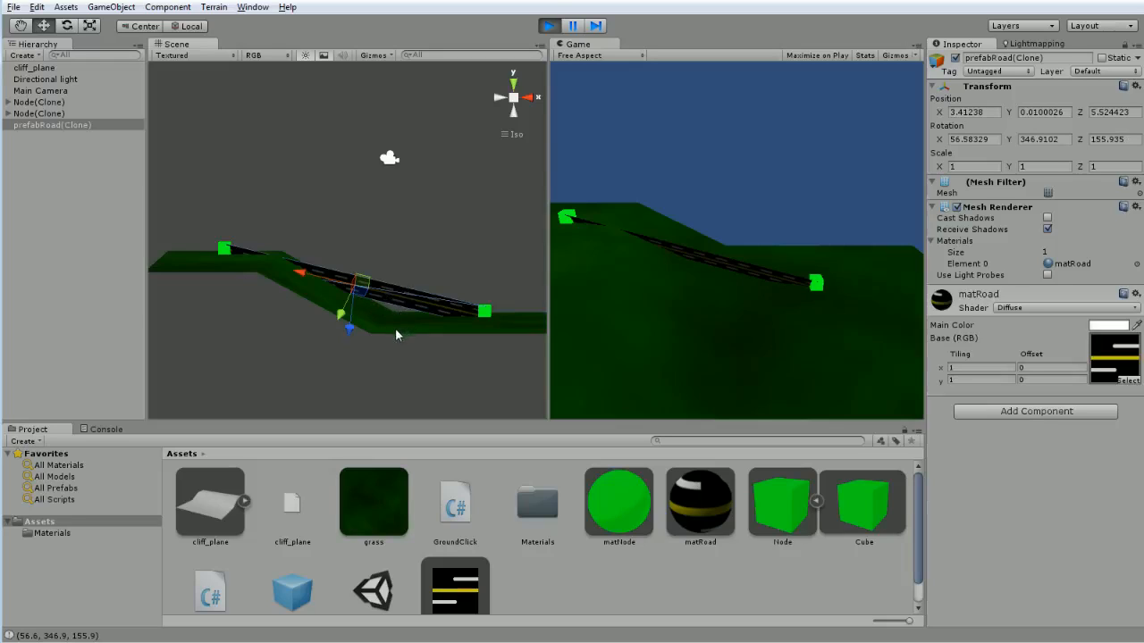
pyautogui.moveTo(427, 328)
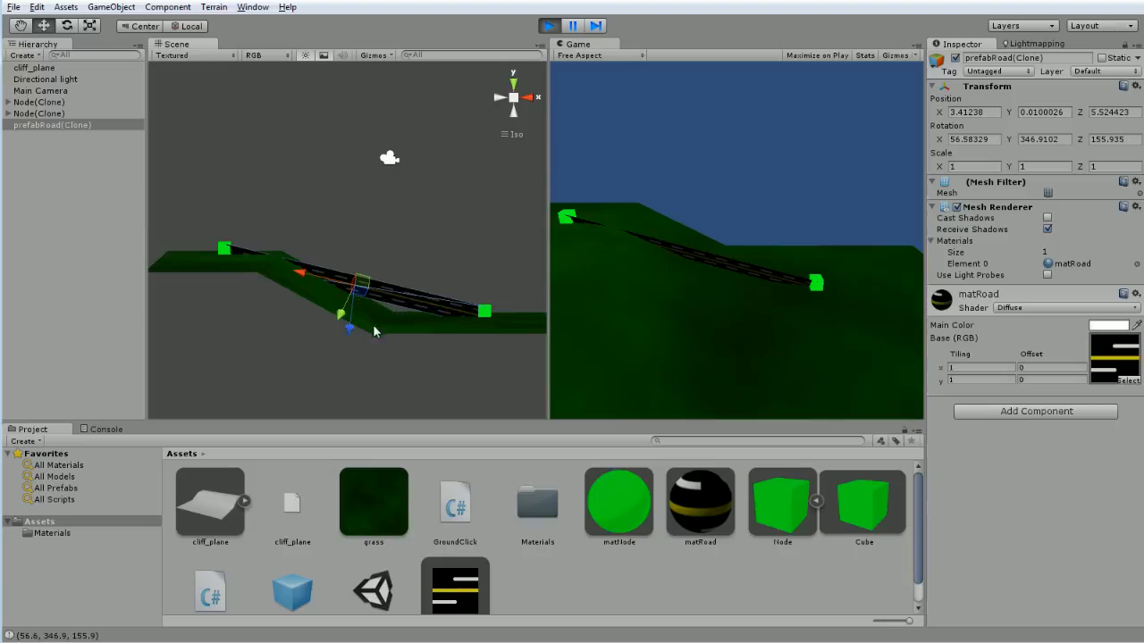
pyautogui.moveTo(468, 297)
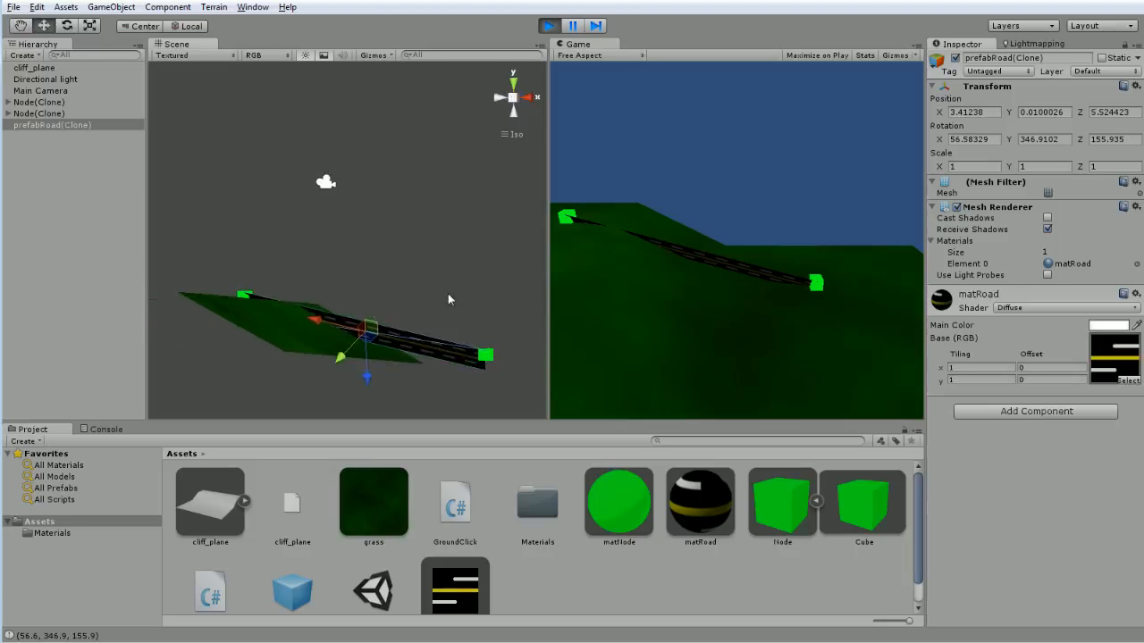
pyautogui.moveTo(447, 299); pyautogui.dragTo(494, 302)
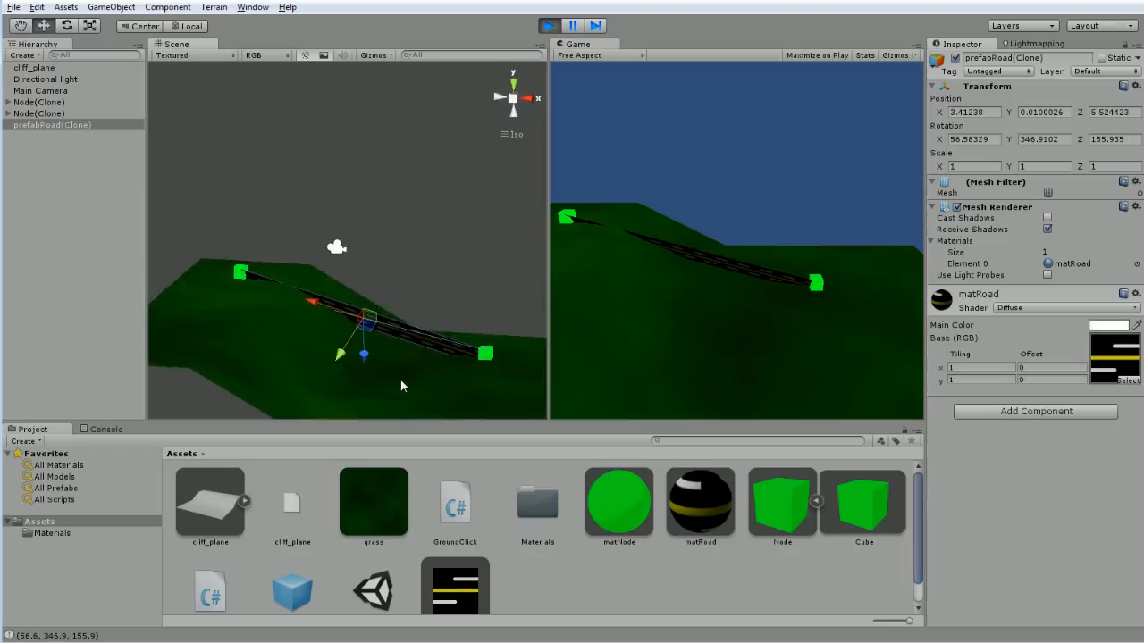
pyautogui.moveTo(371, 375)
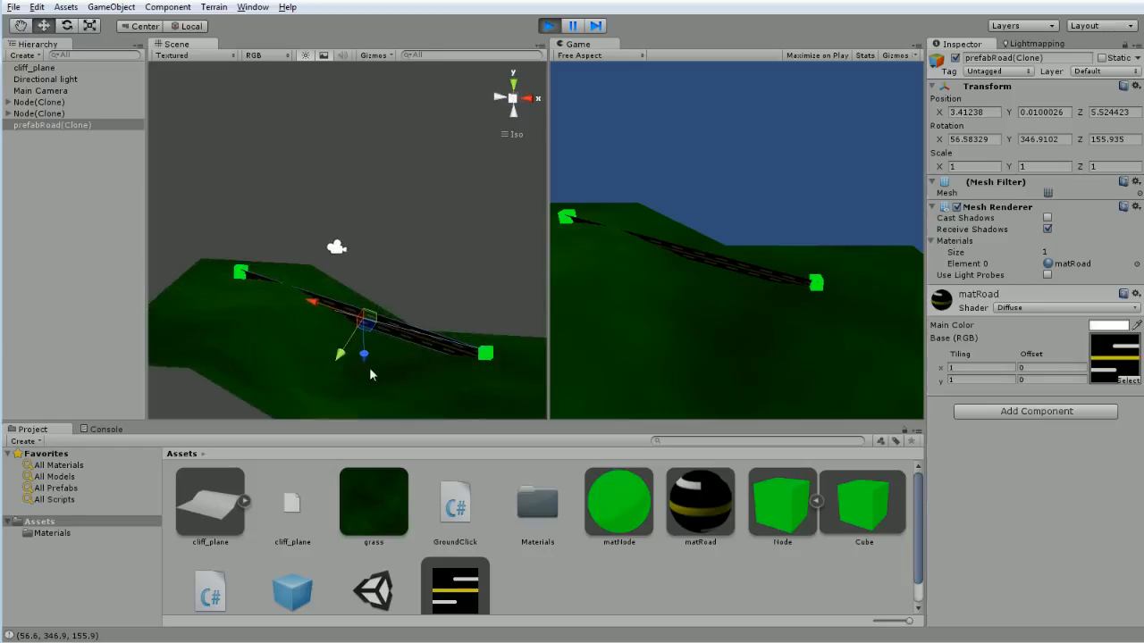